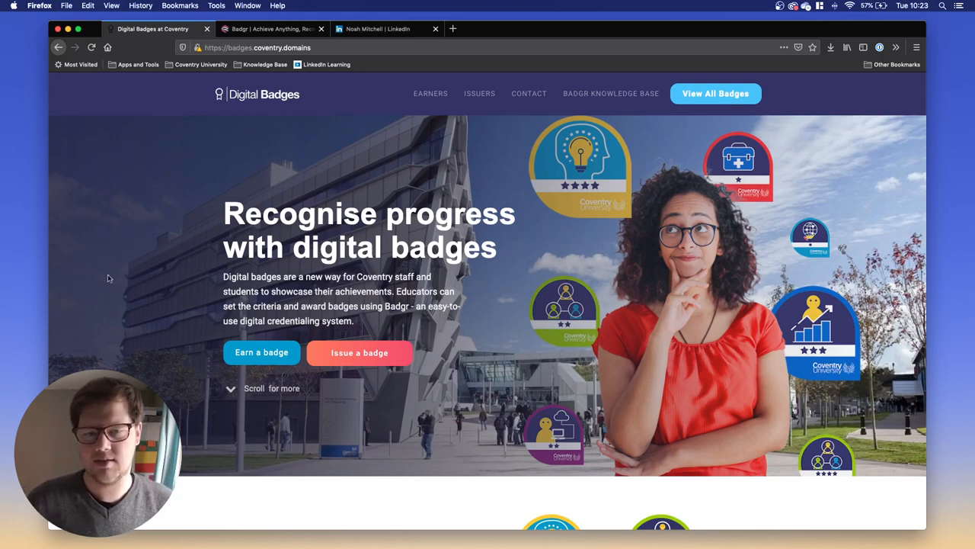
# - Switch to the Badgr tab and sign in to reach the Coventry University Issuers list
pyautogui.scroll(-3)
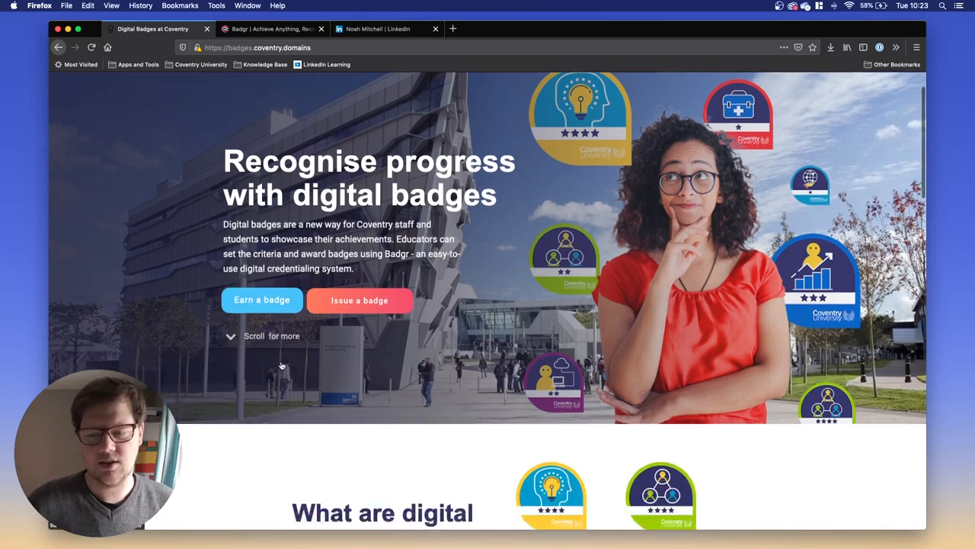
pyautogui.scroll(-3)
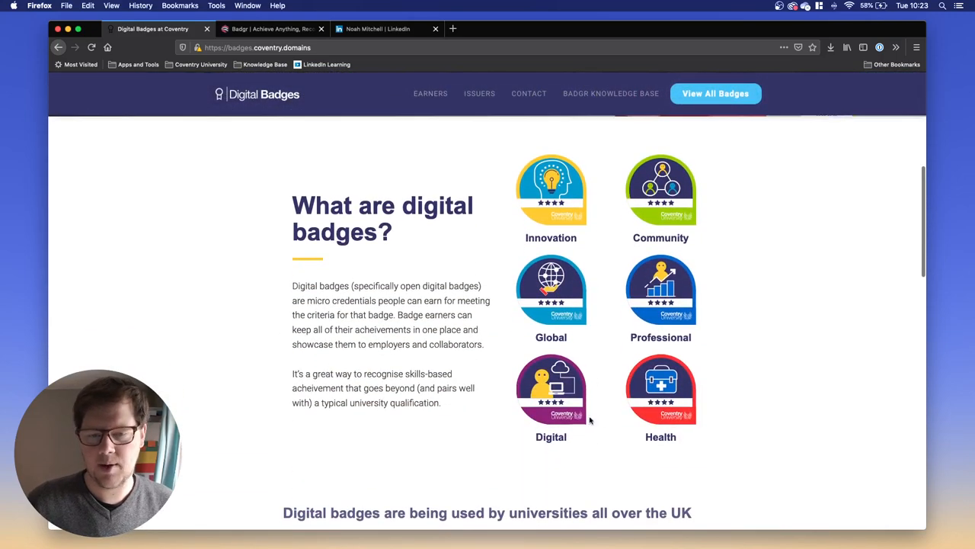
pyautogui.scroll(-3)
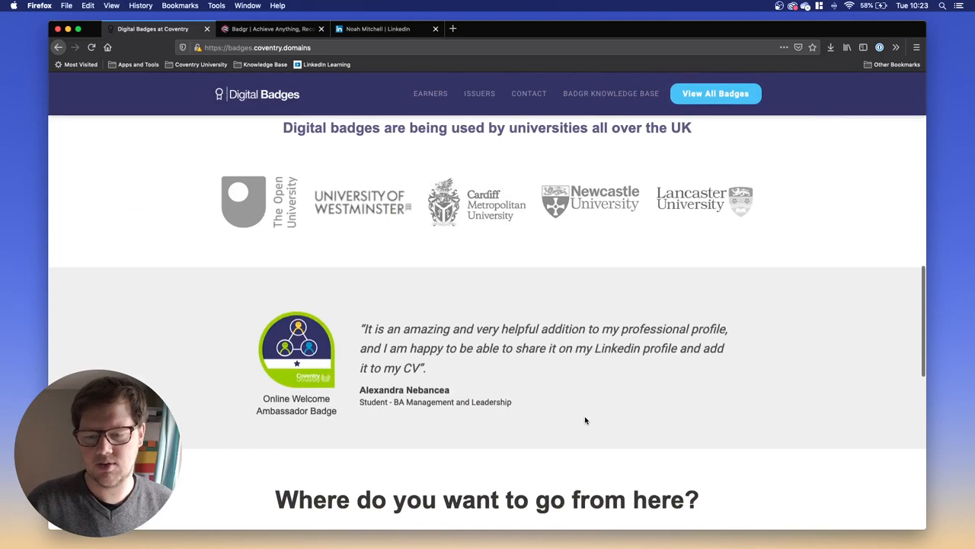
pyautogui.scroll(-3)
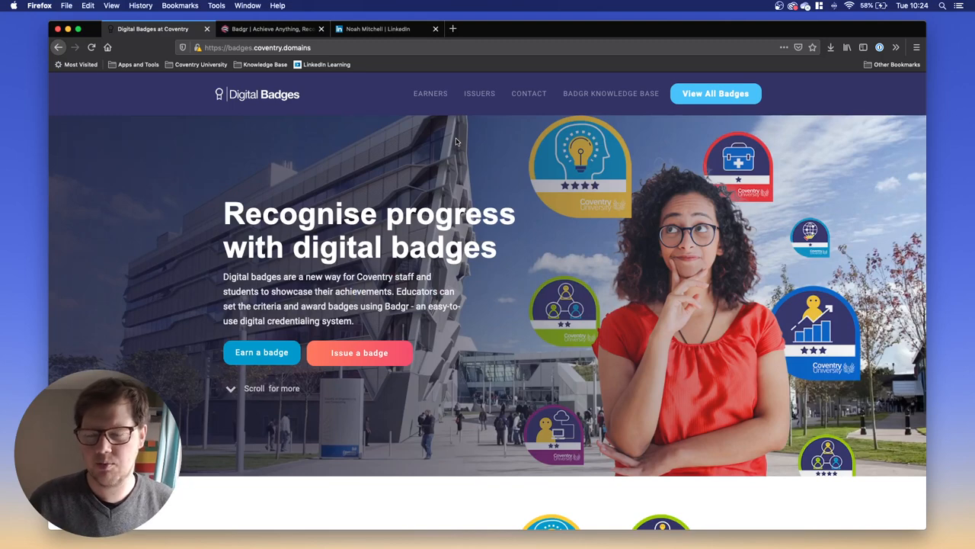
pyautogui.moveTo(210, 256)
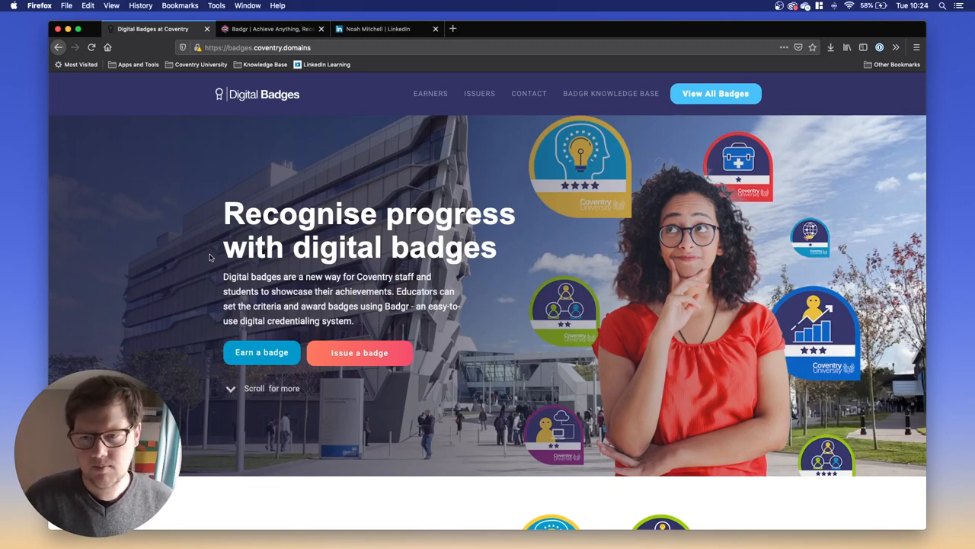
pyautogui.click(271, 29)
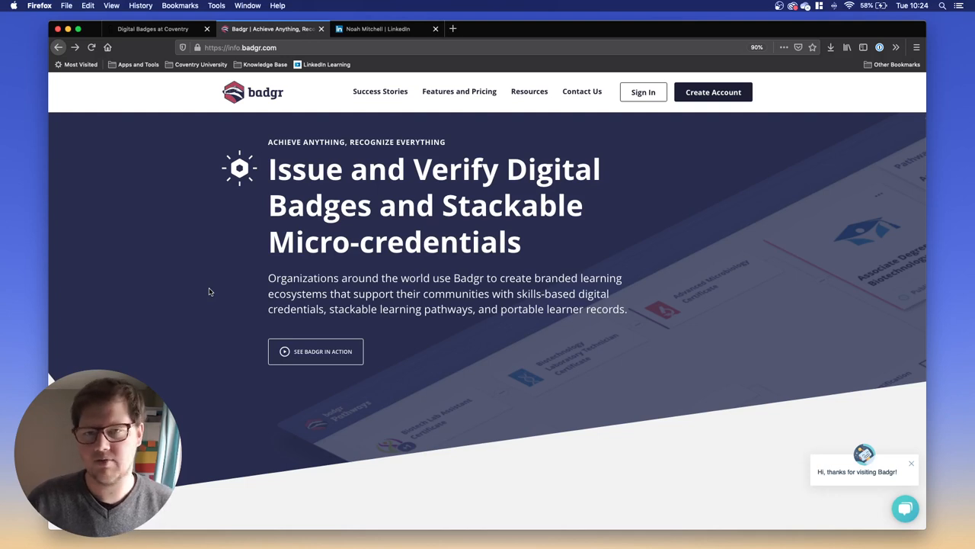
pyautogui.moveTo(297, 322)
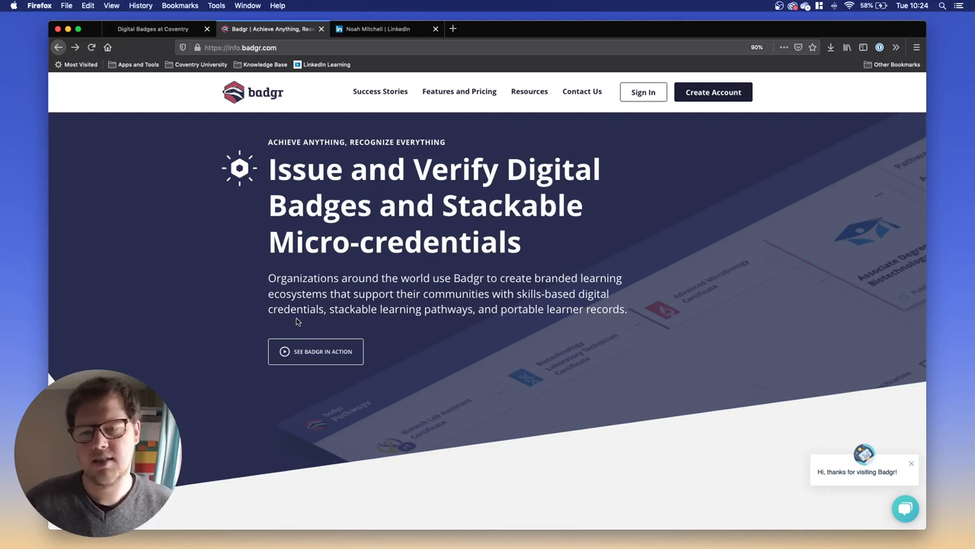
pyautogui.click(643, 91)
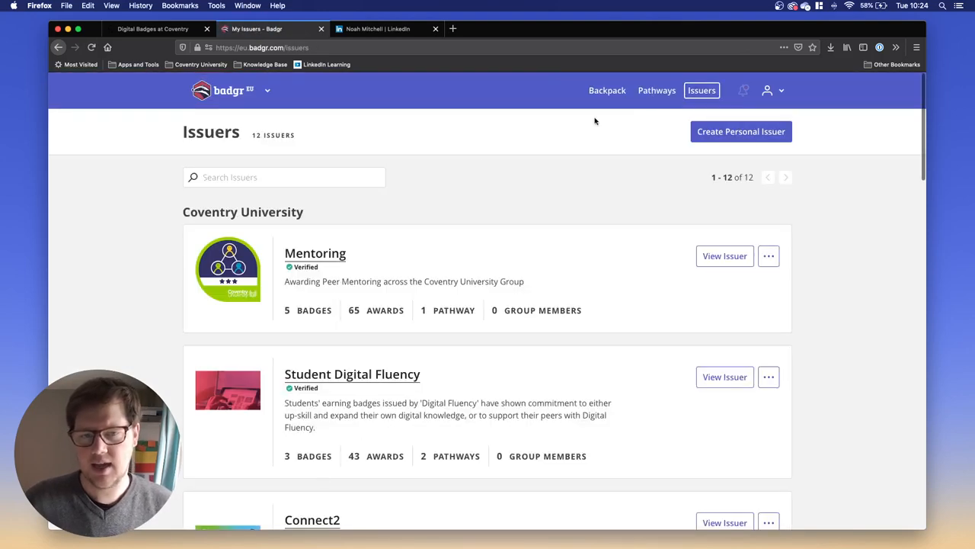
pyautogui.moveTo(607, 90)
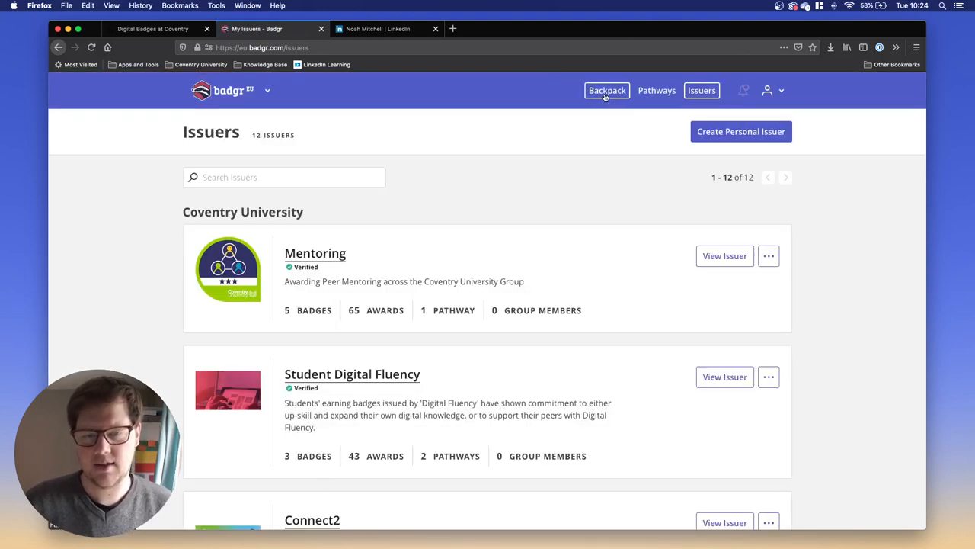
# - Show the Backpack with the CGE Virtual World Tour and Digital Leader badges
pyautogui.click(606, 90)
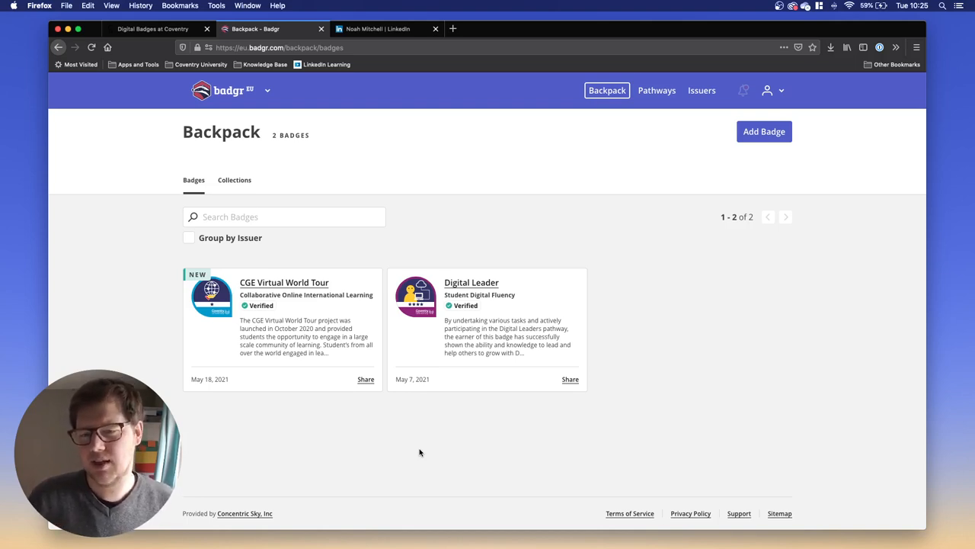
pyautogui.moveTo(318, 308)
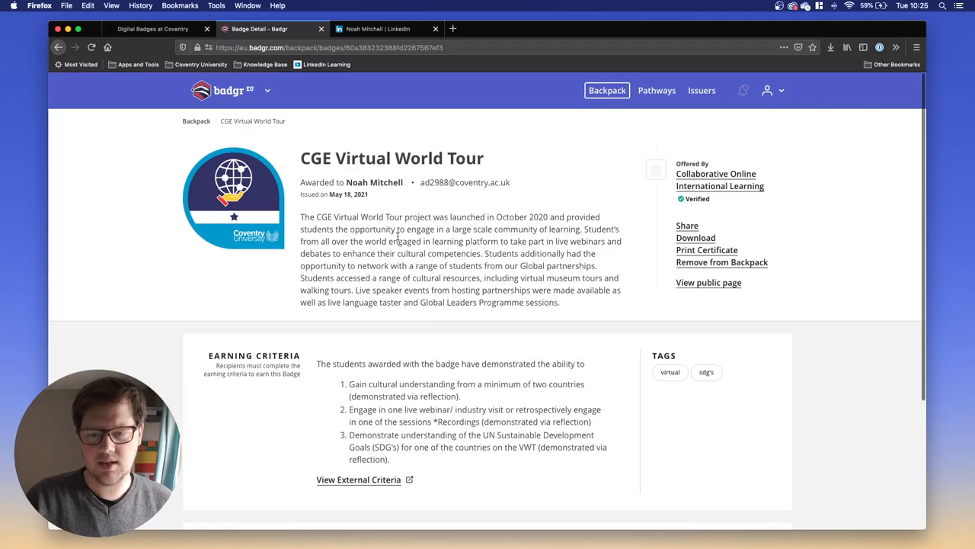
# - Review the CGE Virtual World Tour badge's description and criteria, returning to the top
pyautogui.scroll(-3)
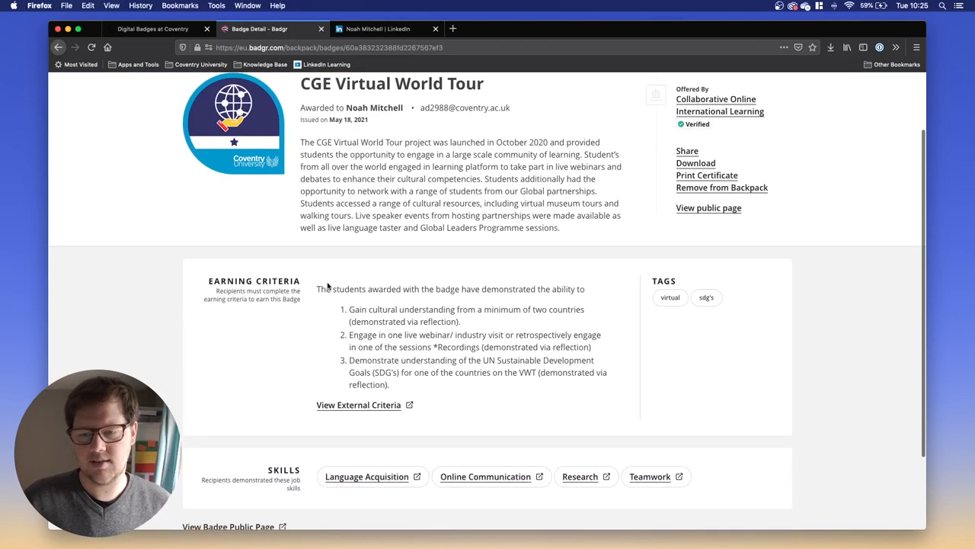
pyautogui.moveTo(451, 399)
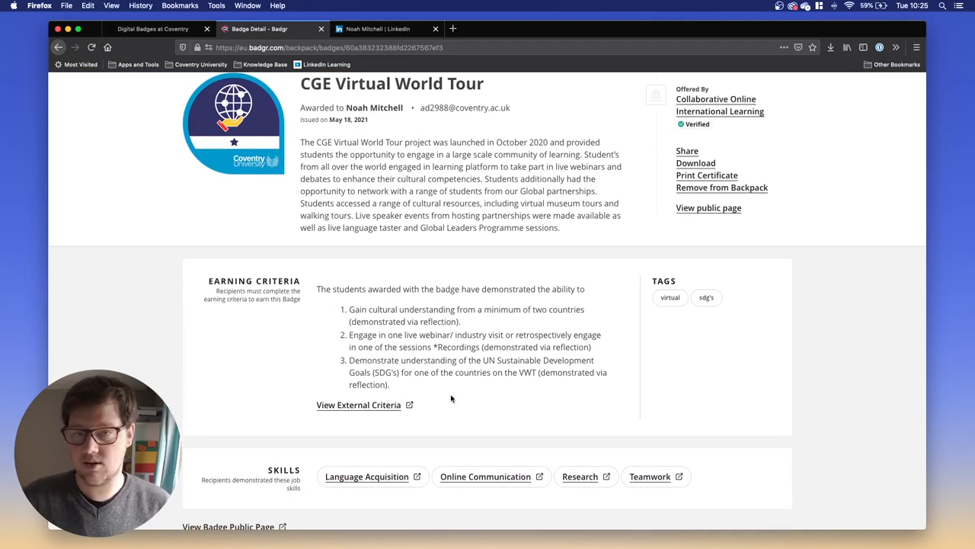
pyautogui.scroll(3)
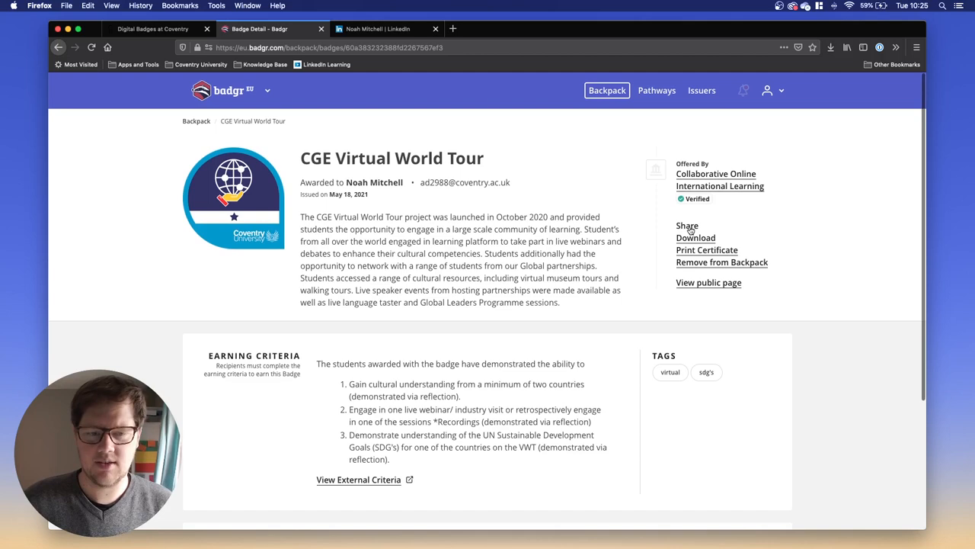
# - Bring up the badge's Share dialog on its Social tab with Facebook, LinkedIn, Twitter, Pinterest
pyautogui.click(685, 225)
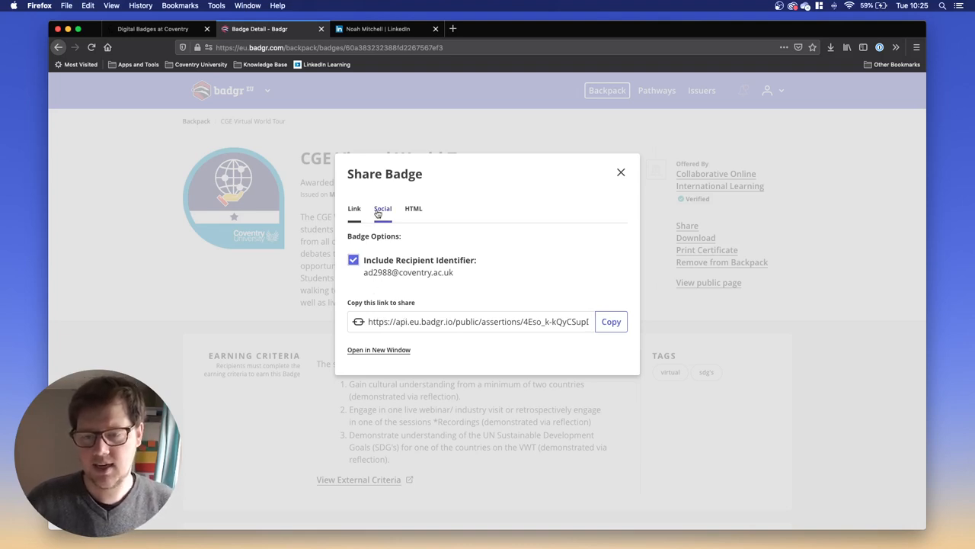
pyautogui.click(383, 207)
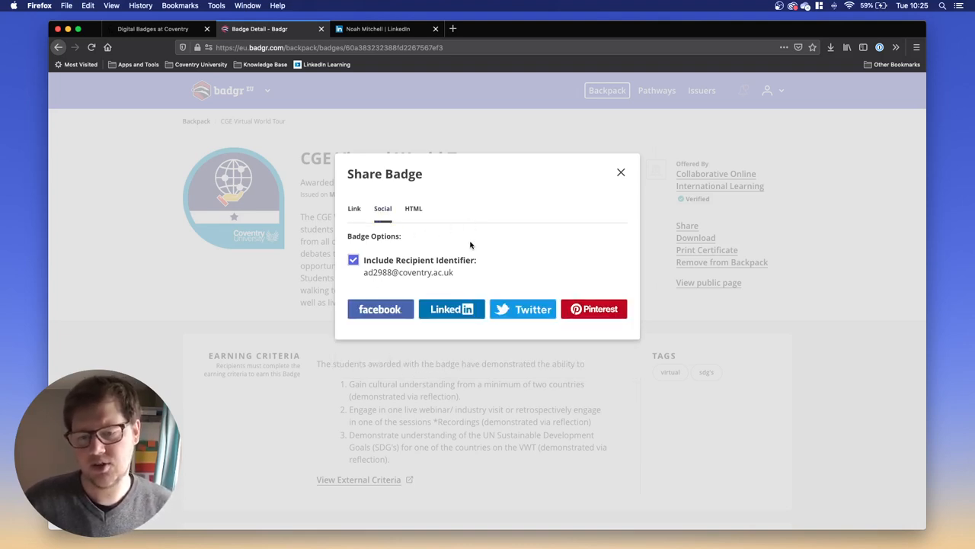
pyautogui.moveTo(497, 256)
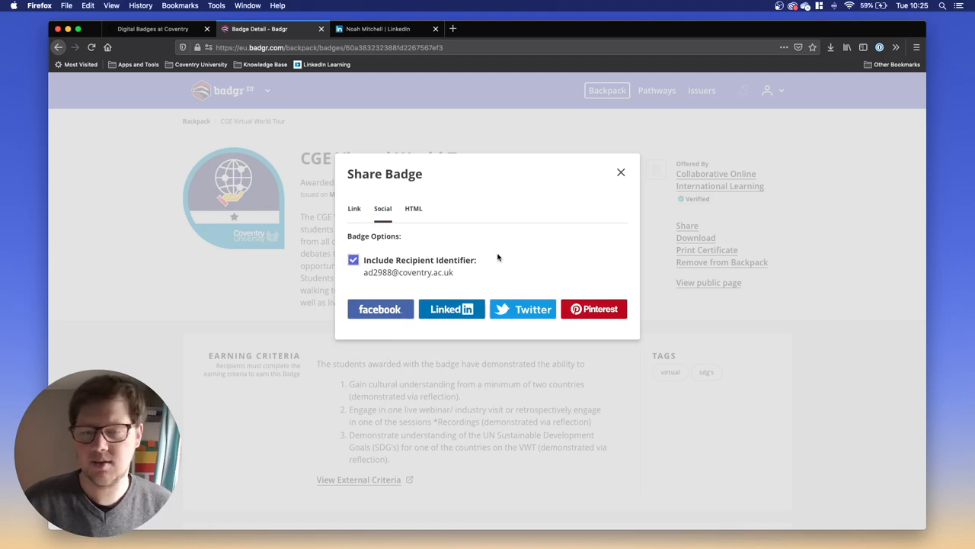
pyautogui.click(413, 208)
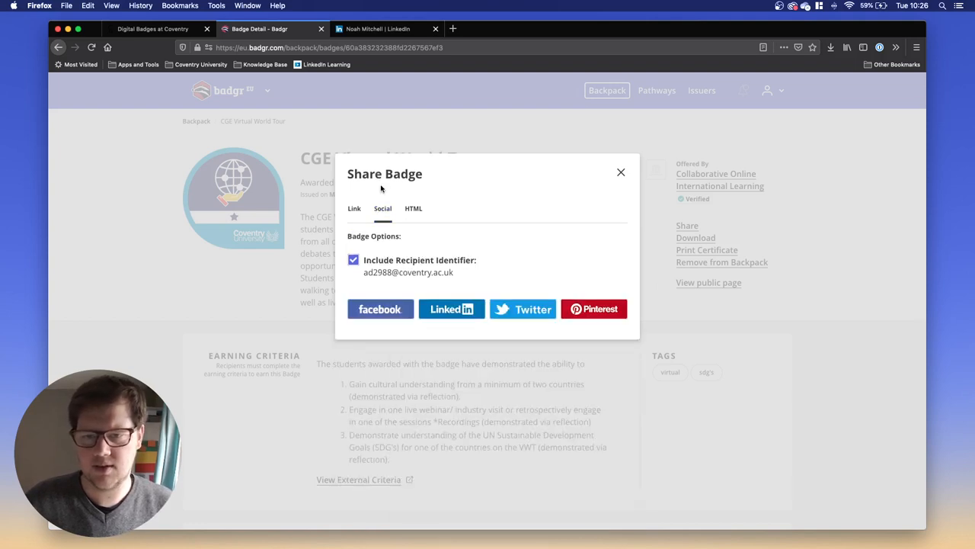
pyautogui.moveTo(484, 285)
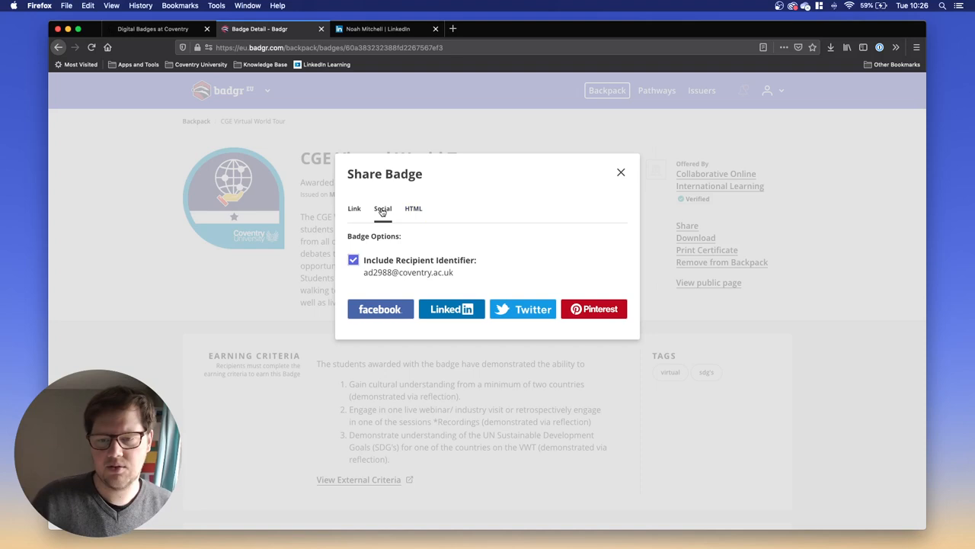
pyautogui.moveTo(449, 308)
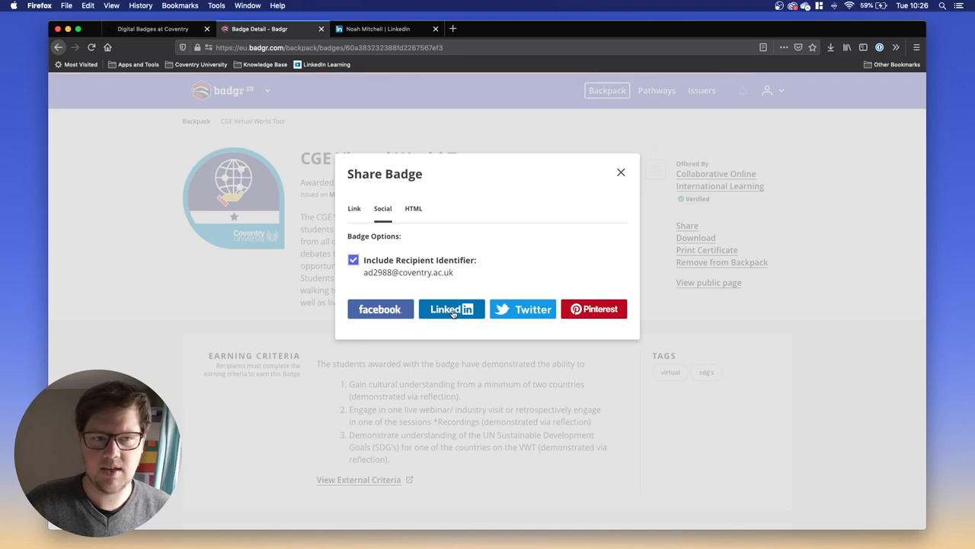
# - Launch the LinkedIn share popup for the badge, allowing the blocked window
pyautogui.click(451, 308)
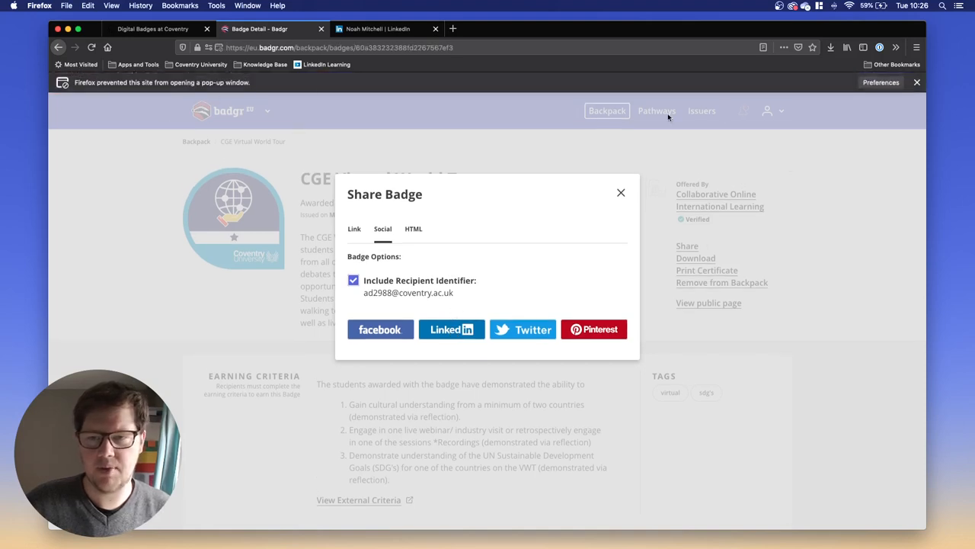
pyautogui.click(881, 82)
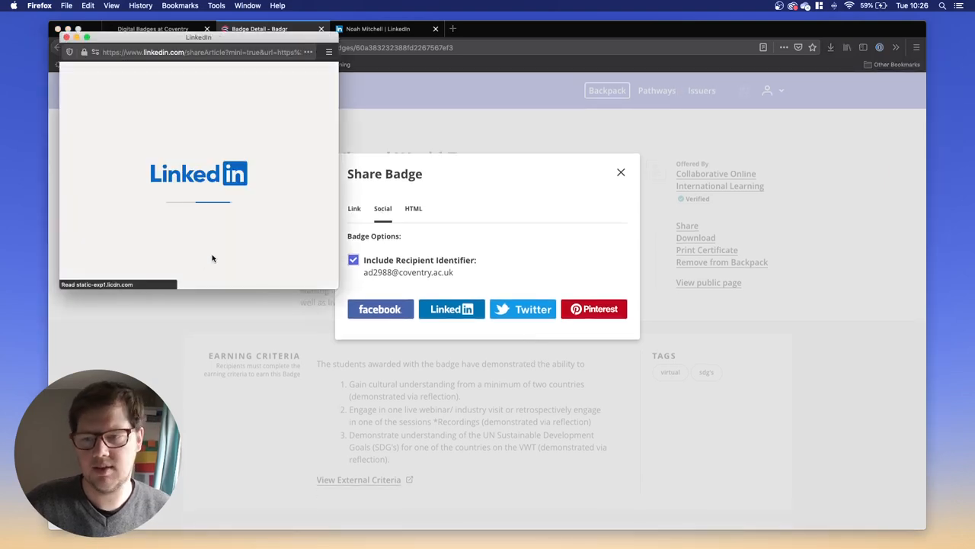
pyautogui.click(451, 308)
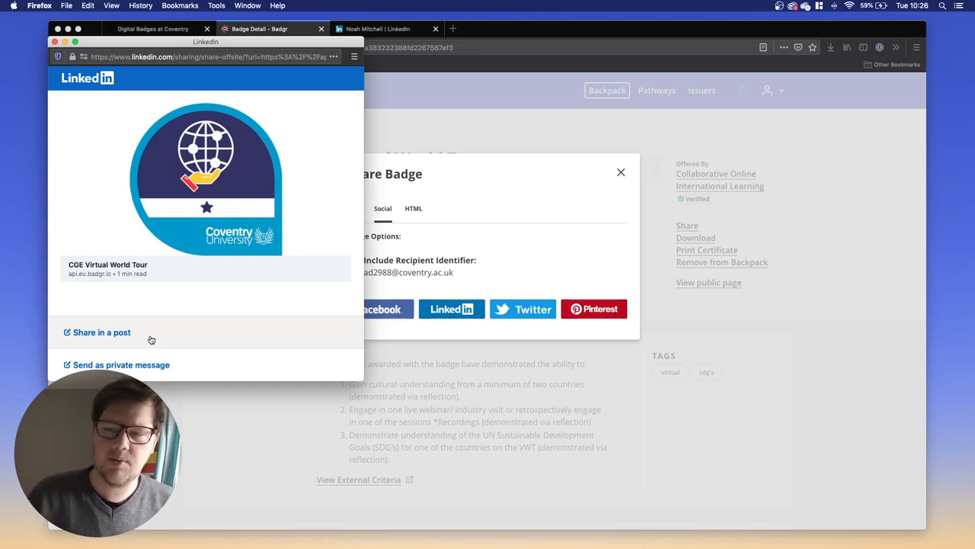
pyautogui.moveTo(152, 342)
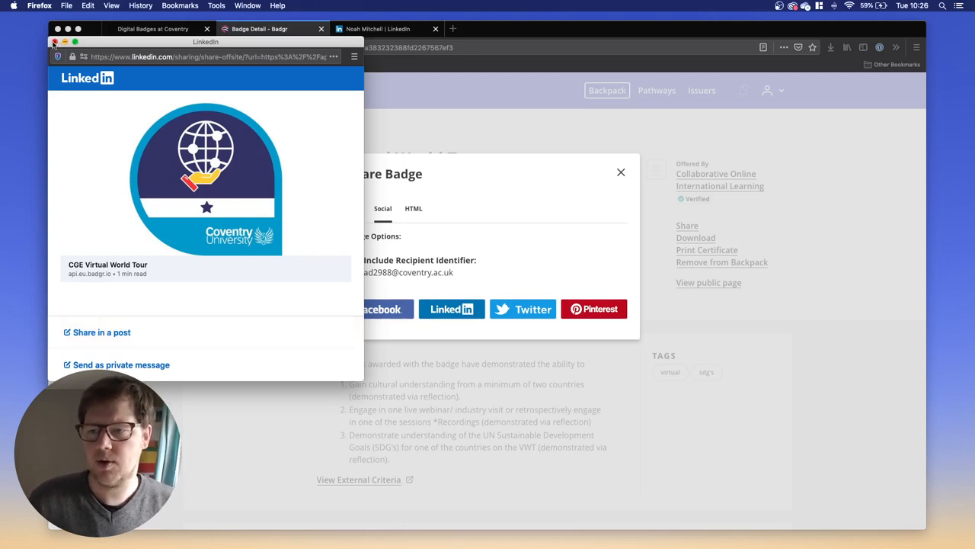
# - Close the LinkedIn popup, copy the badge's public link and dismiss the Share dialog
pyautogui.click(58, 43)
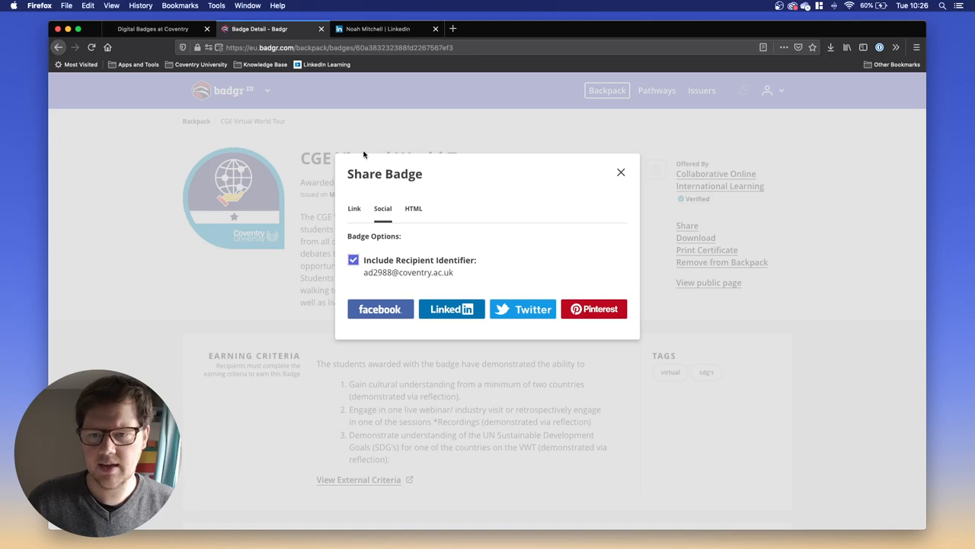
pyautogui.click(354, 207)
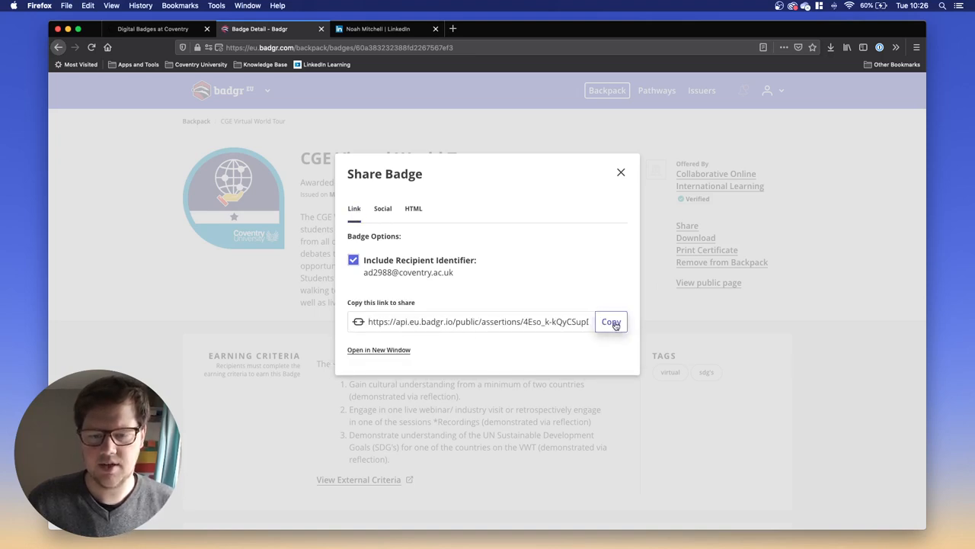
pyautogui.click(609, 320)
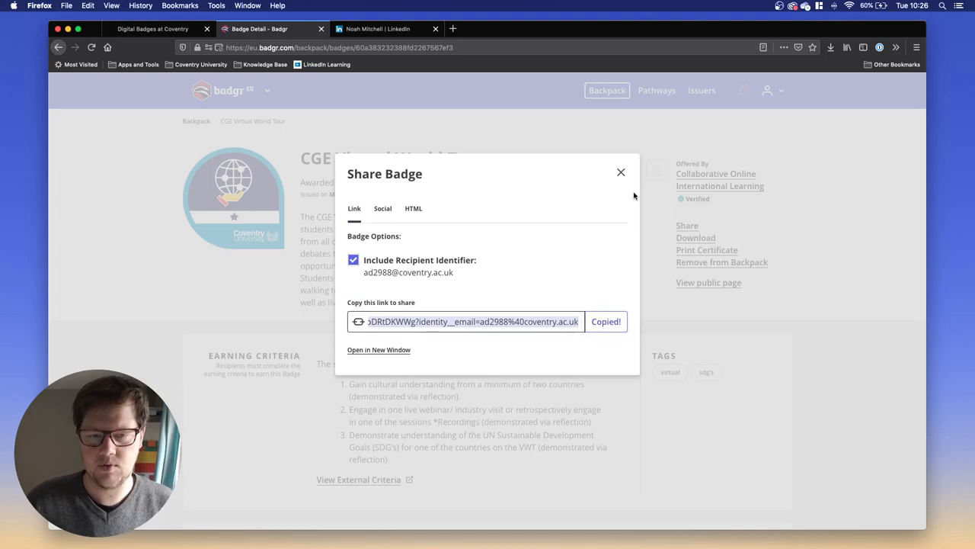
pyautogui.click(620, 171)
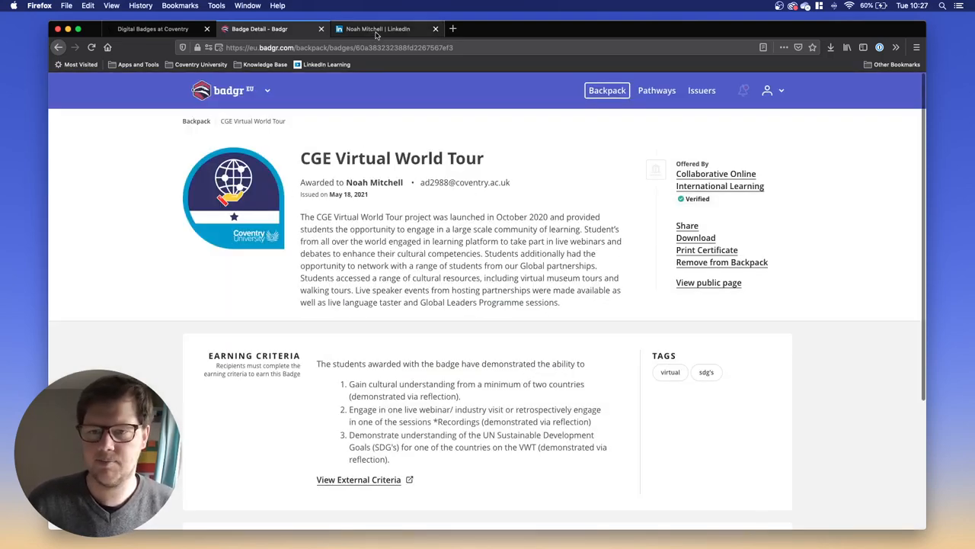
# - Start a new LinkedIn license entry and paste the Badgr link as its Credential URL
pyautogui.click(376, 29)
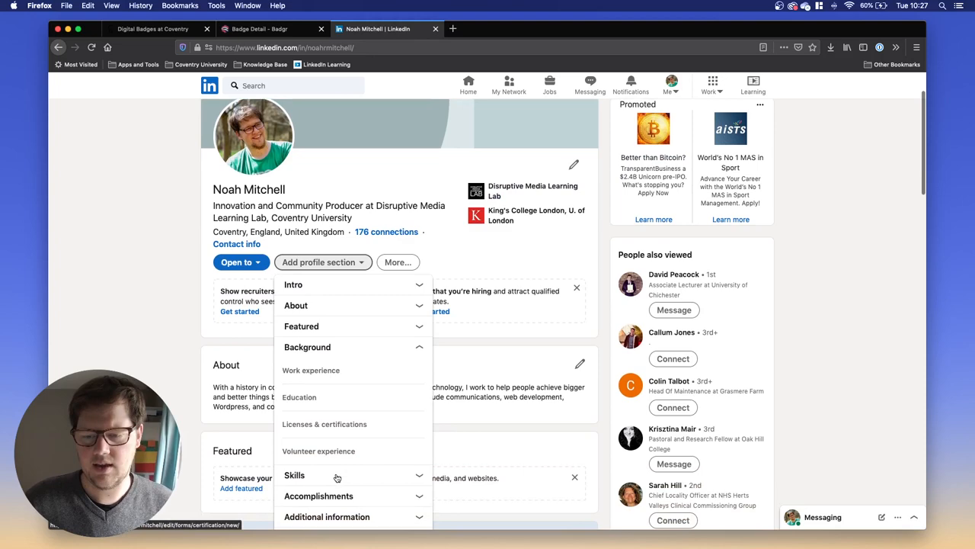
pyautogui.moveTo(317, 424)
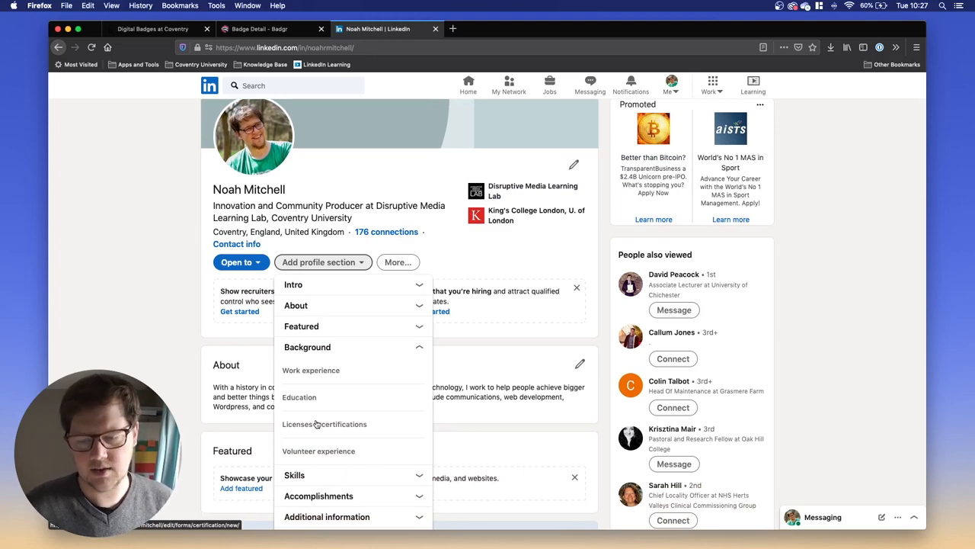
pyautogui.click(325, 423)
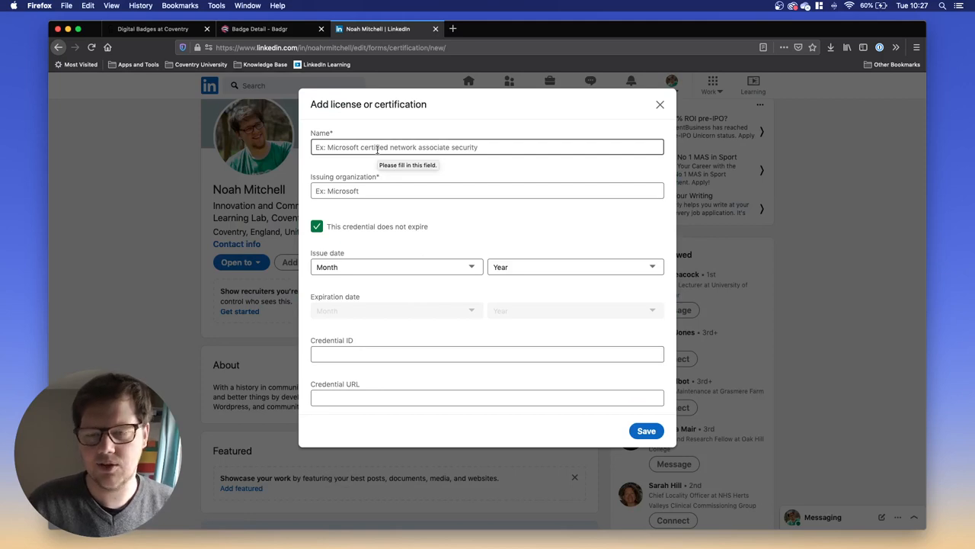
pyautogui.moveTo(379, 434)
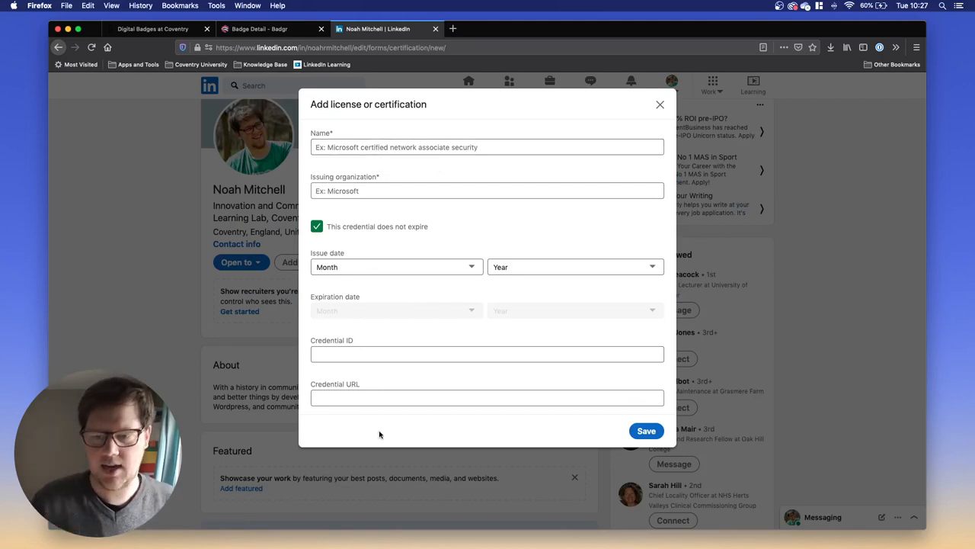
pyautogui.moveTo(359, 410)
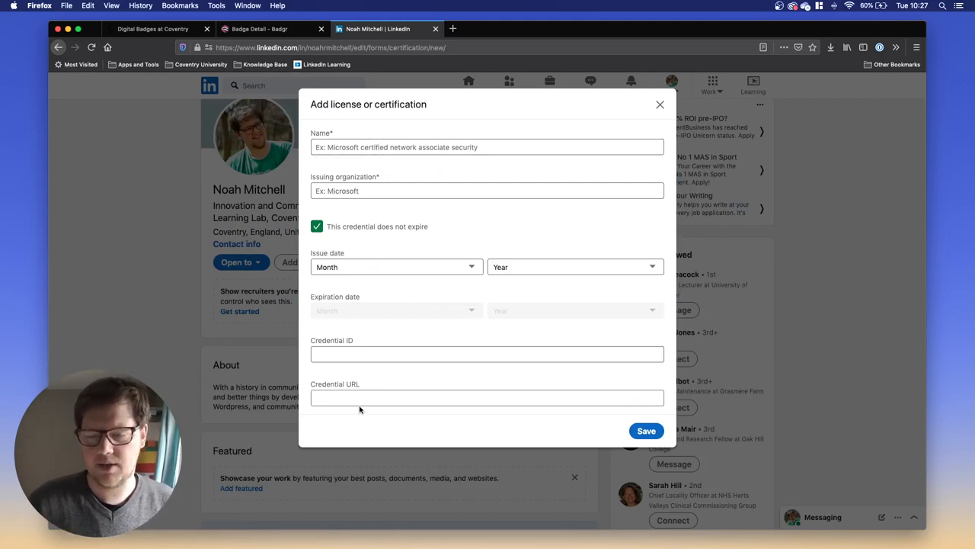
pyautogui.click(486, 396)
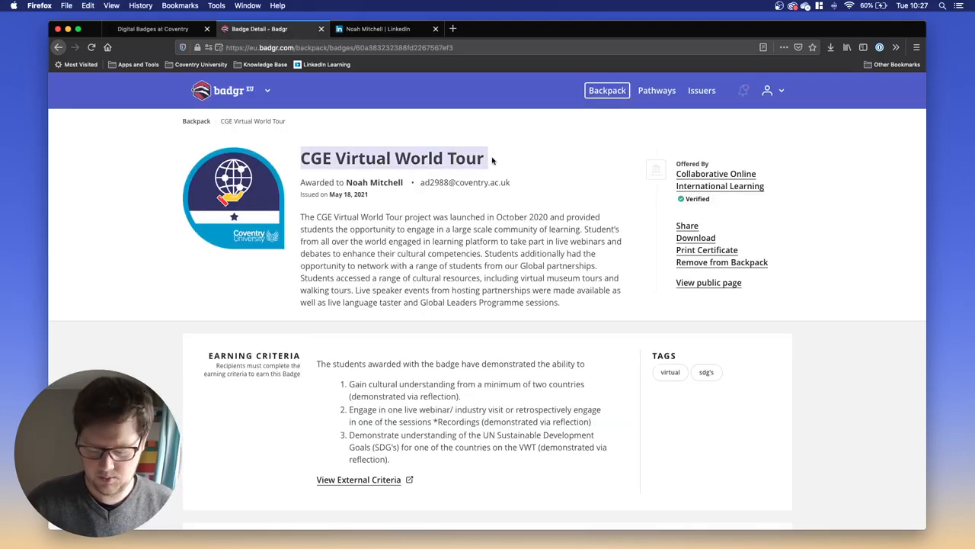
pyautogui.click(373, 29)
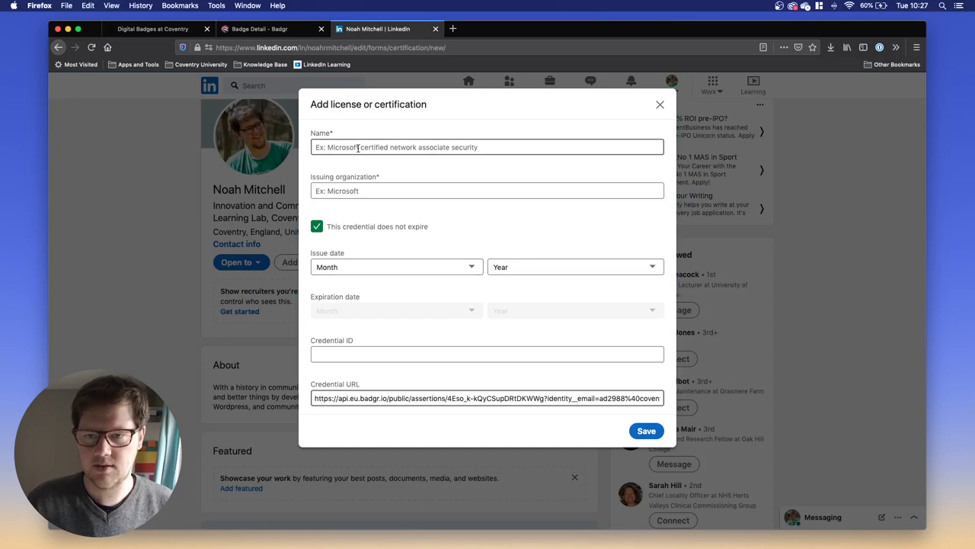
# - Name it CGE Virtual World Tour, issuer Coventry University, issued May 2021, non-expiring
pyautogui.write('CGE Virtual World Tour')
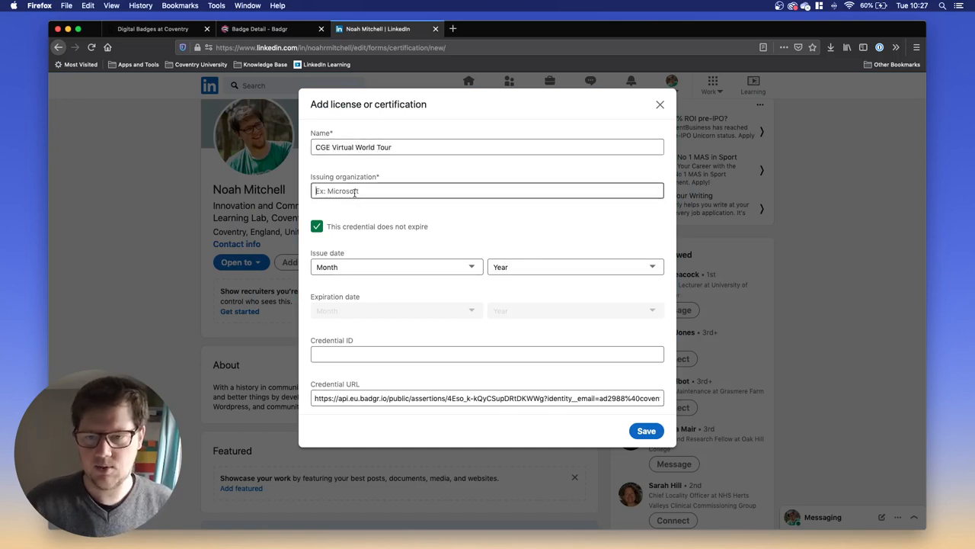
pyautogui.write('Coventry')
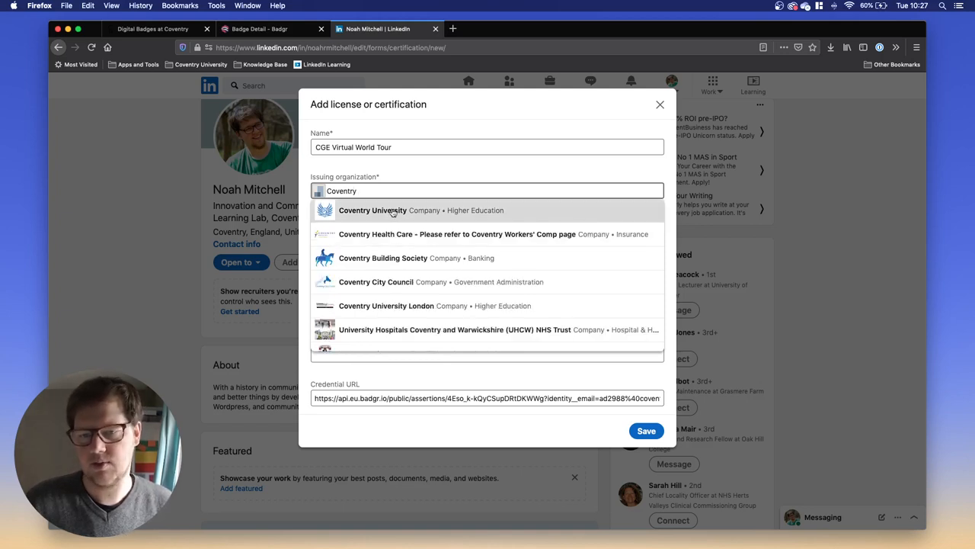
pyautogui.click(372, 210)
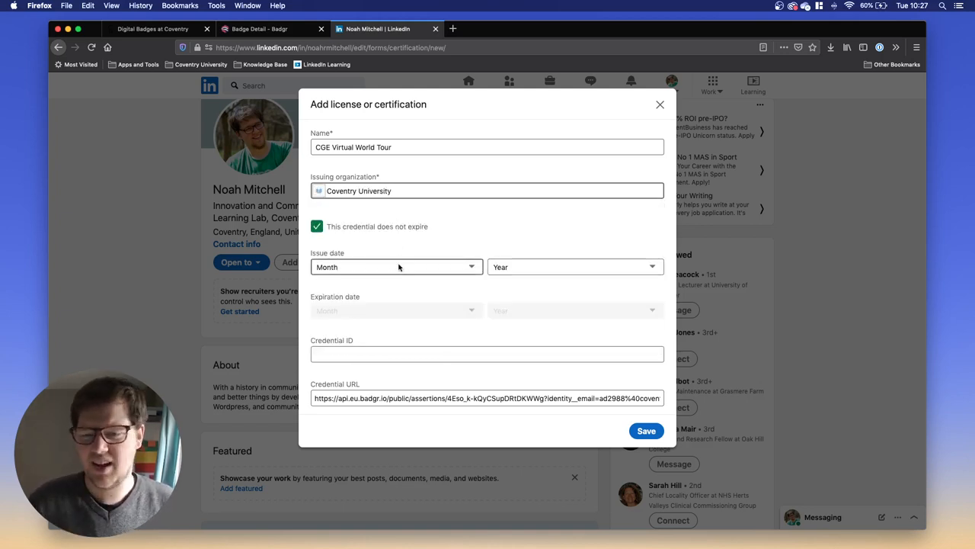
pyautogui.click(396, 267)
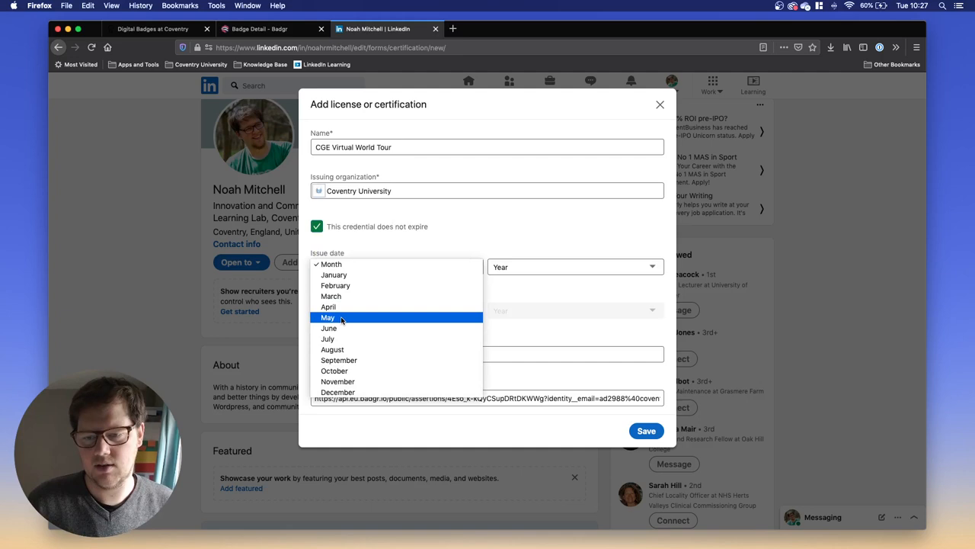
pyautogui.click(328, 317)
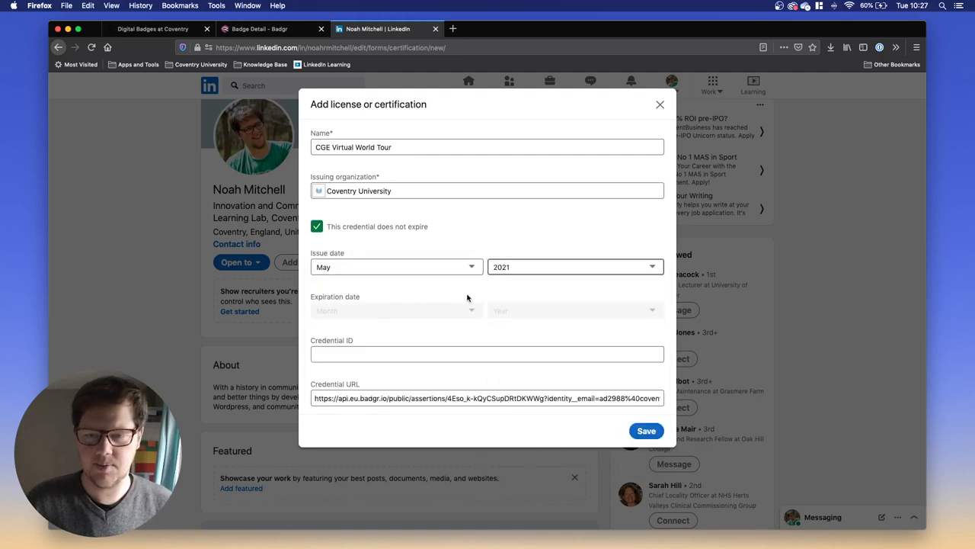
pyautogui.moveTo(384, 313)
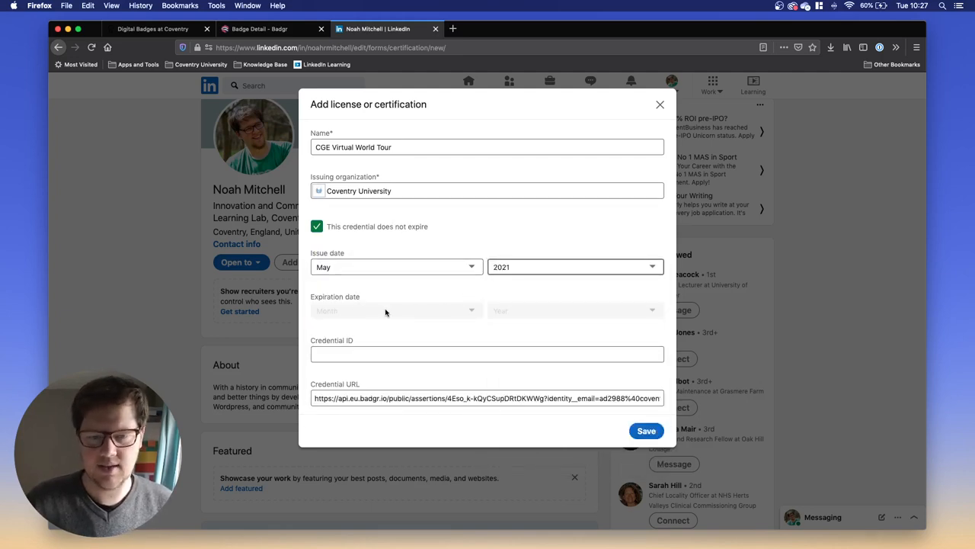
pyautogui.click(488, 354)
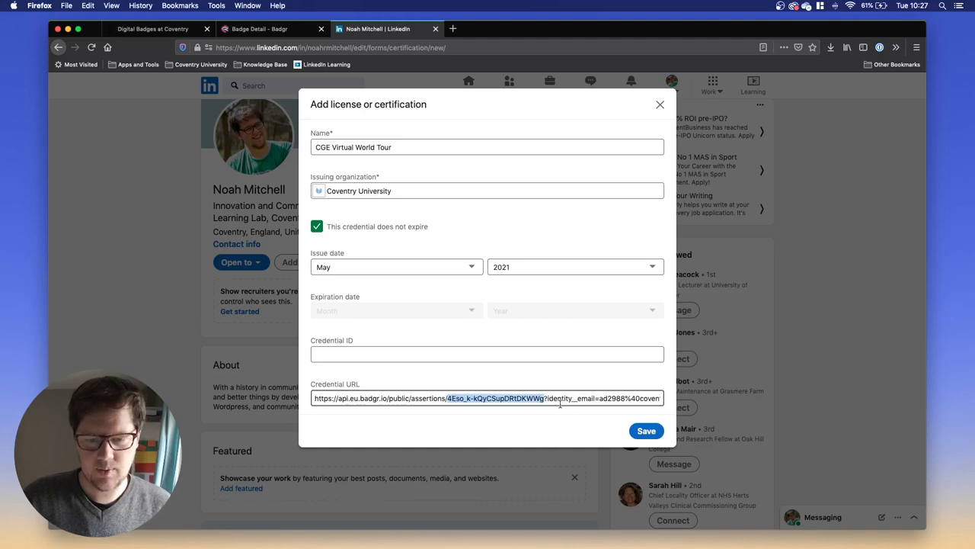
pyautogui.click(451, 354)
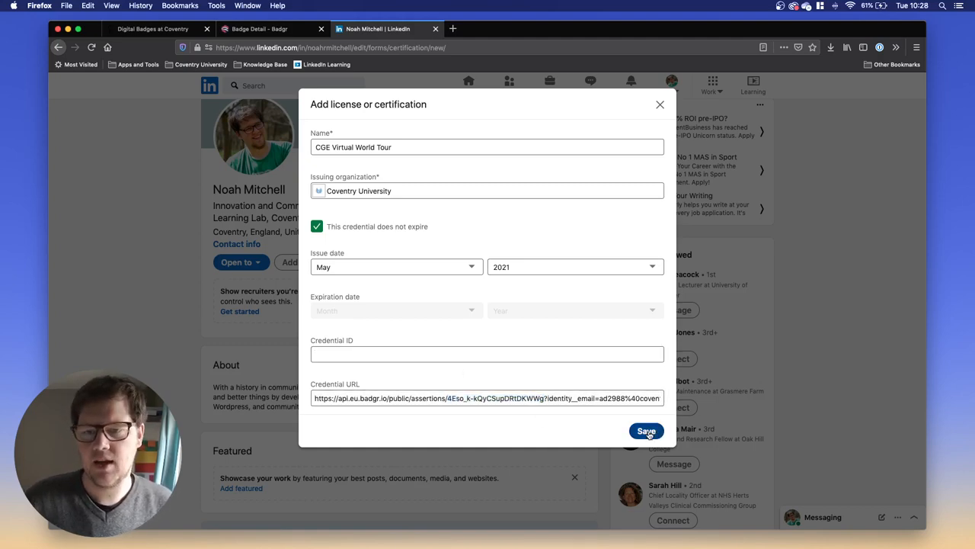
# - Save the certification and view it in the profile's Licenses & certifications section
pyautogui.click(646, 431)
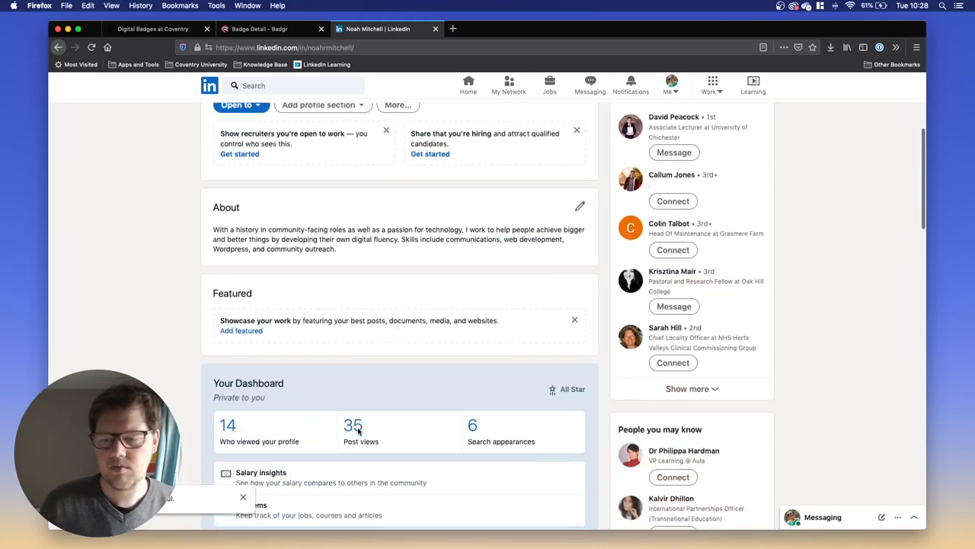
pyautogui.scroll(-3)
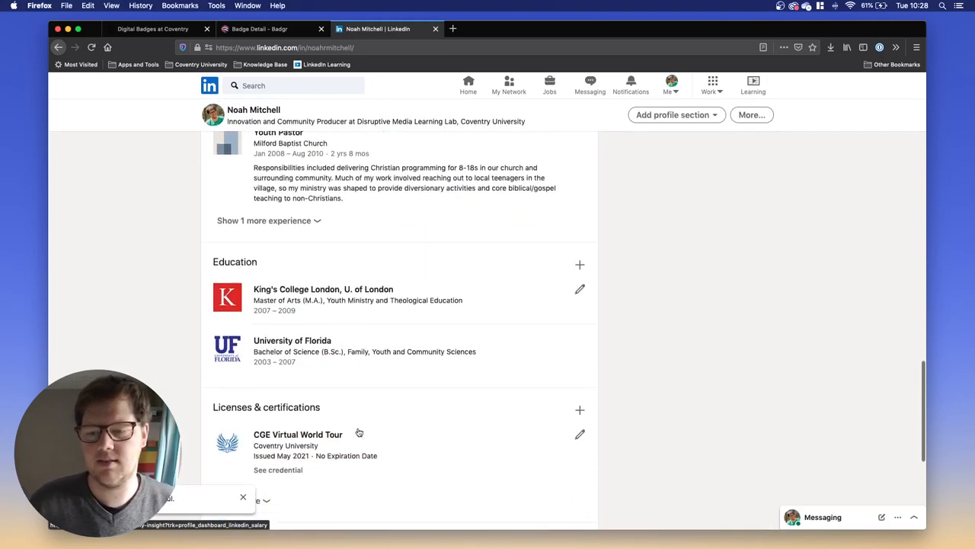
pyautogui.scroll(-3)
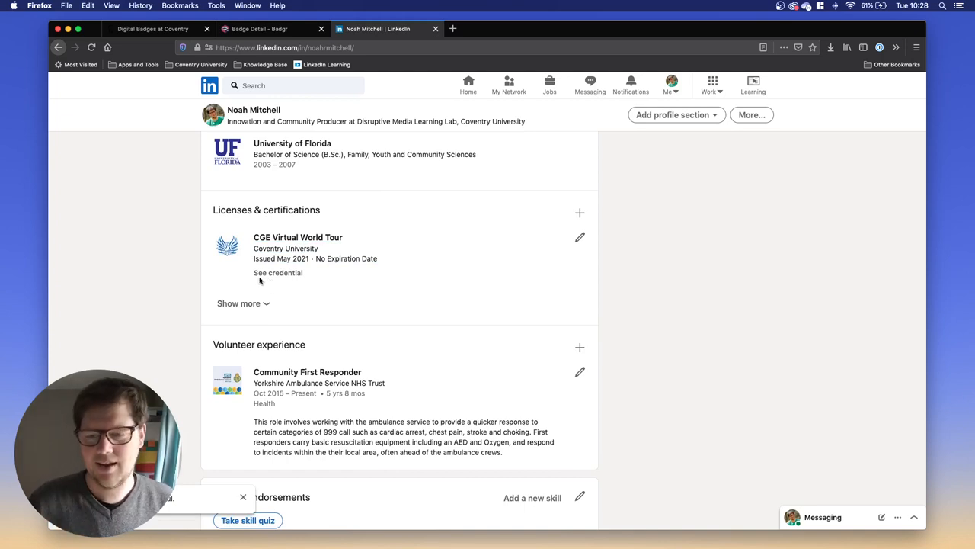
pyautogui.click(277, 273)
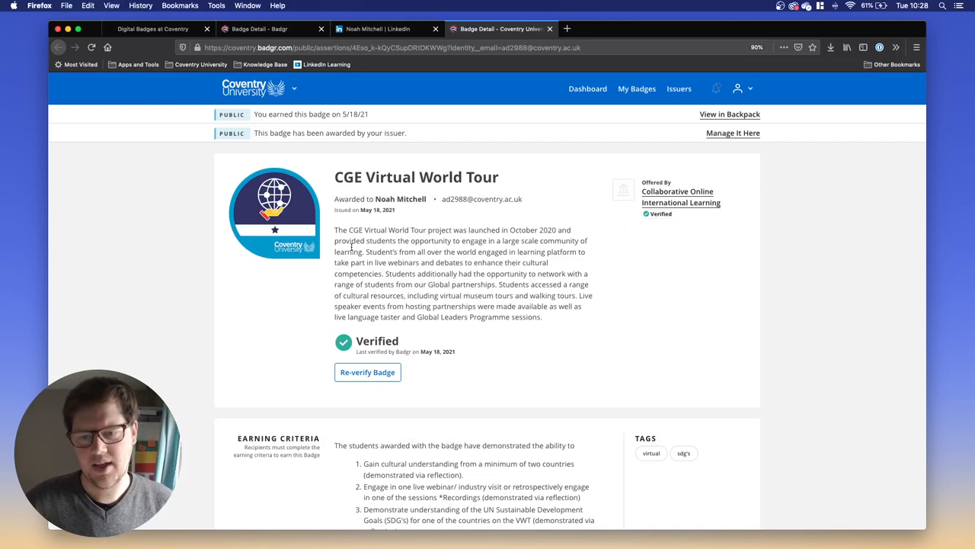
pyautogui.moveTo(545, 329)
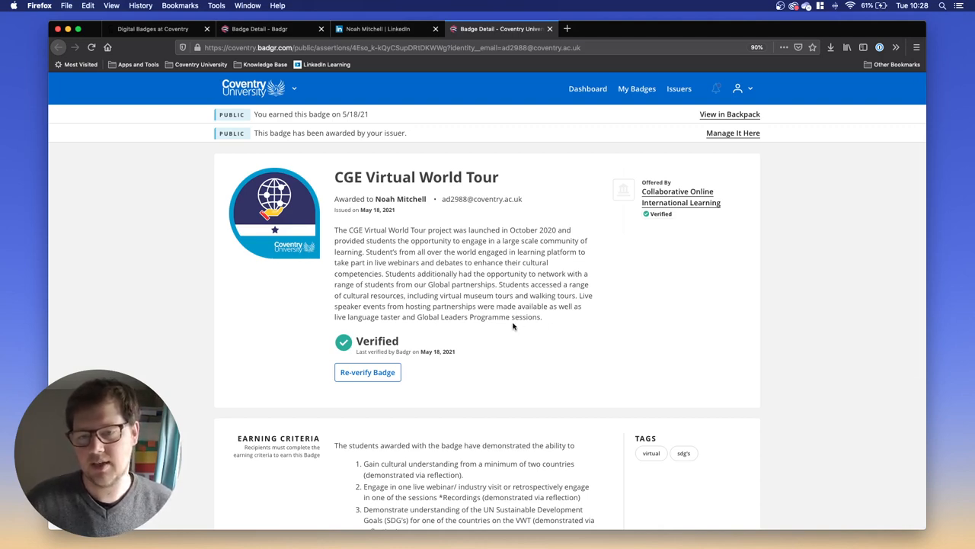
pyautogui.moveTo(521, 247)
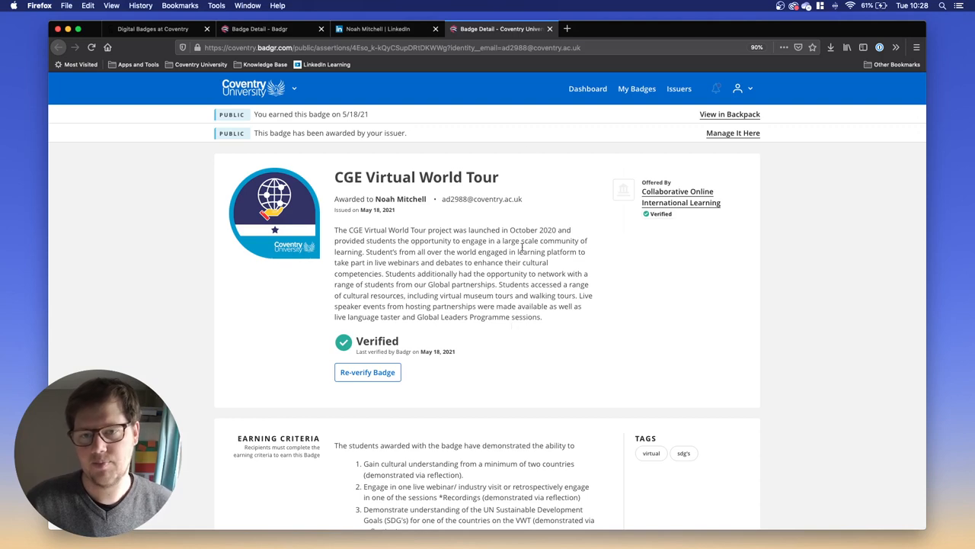
pyautogui.moveTo(536, 86)
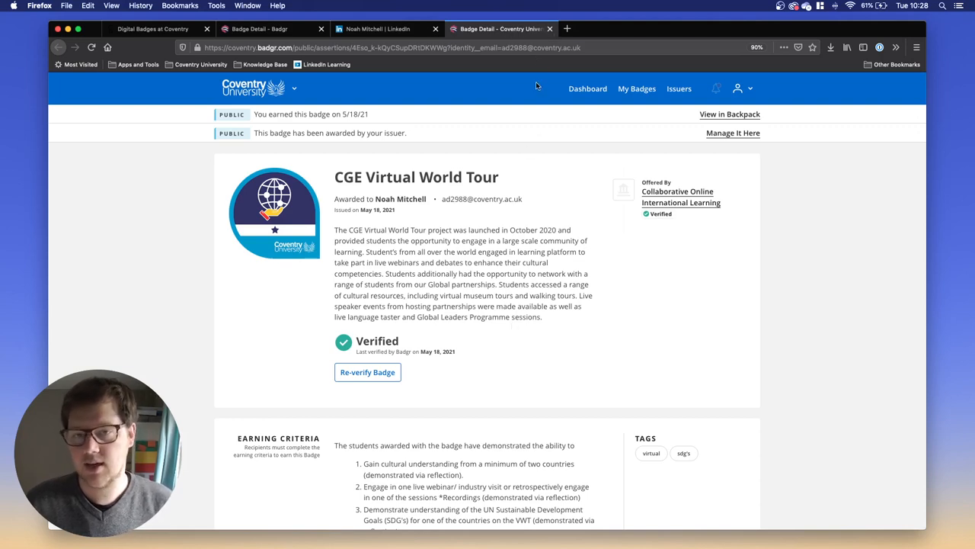
pyautogui.moveTo(531, 222)
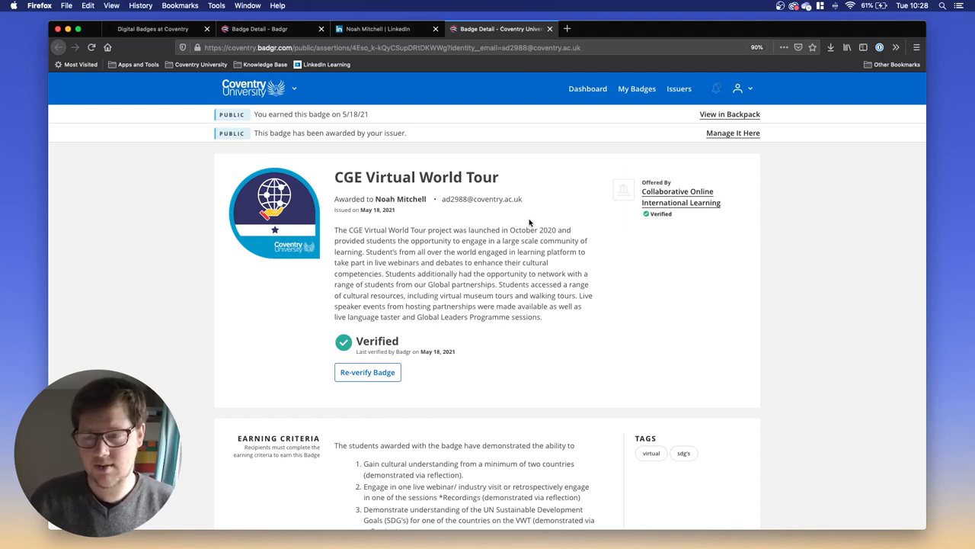
pyautogui.moveTo(494, 223)
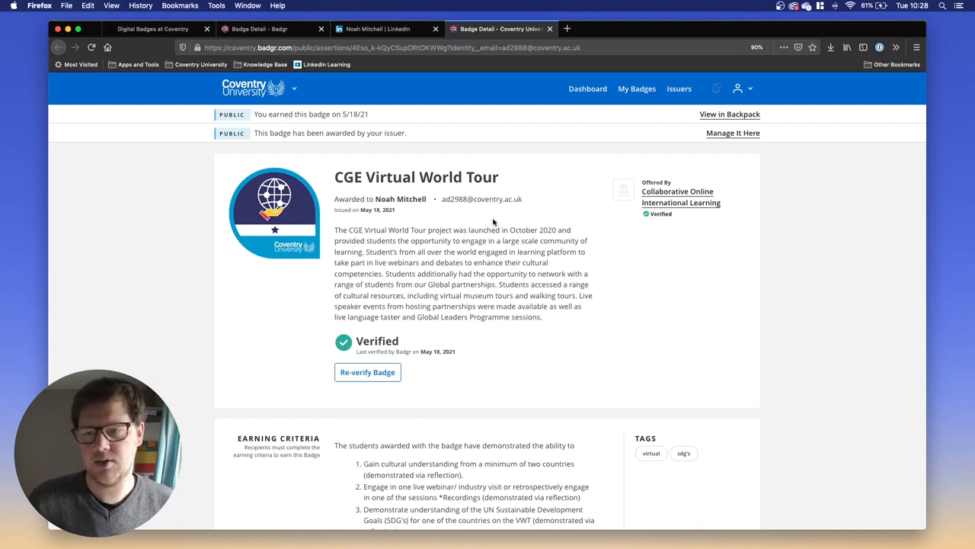
# - Return to the badge in the Backpack and launch its Print Certificate page
pyautogui.click(728, 113)
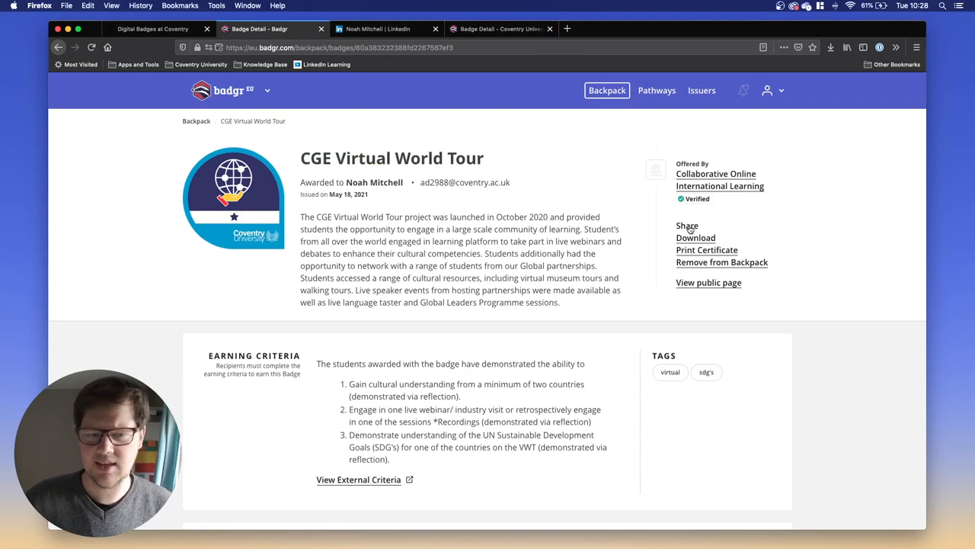
pyautogui.moveTo(694, 244)
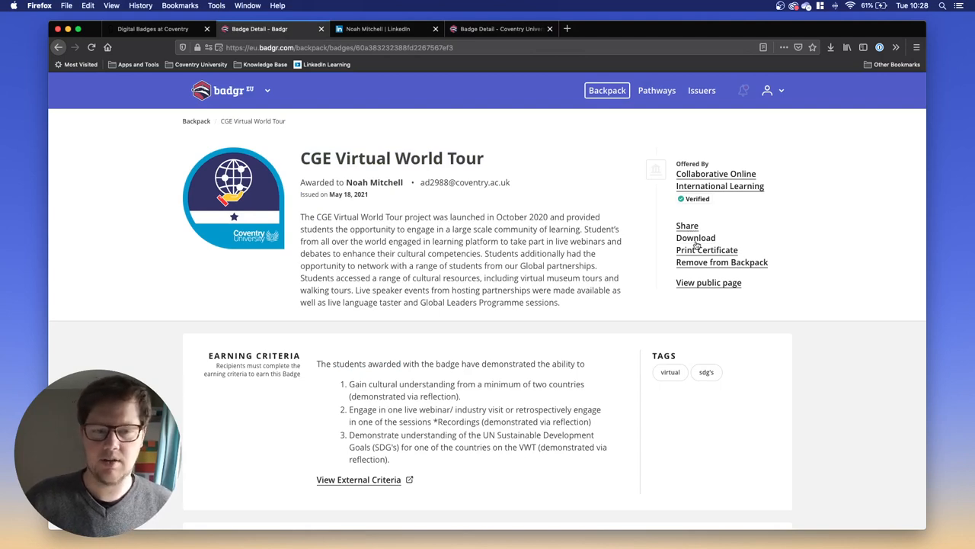
pyautogui.click(707, 250)
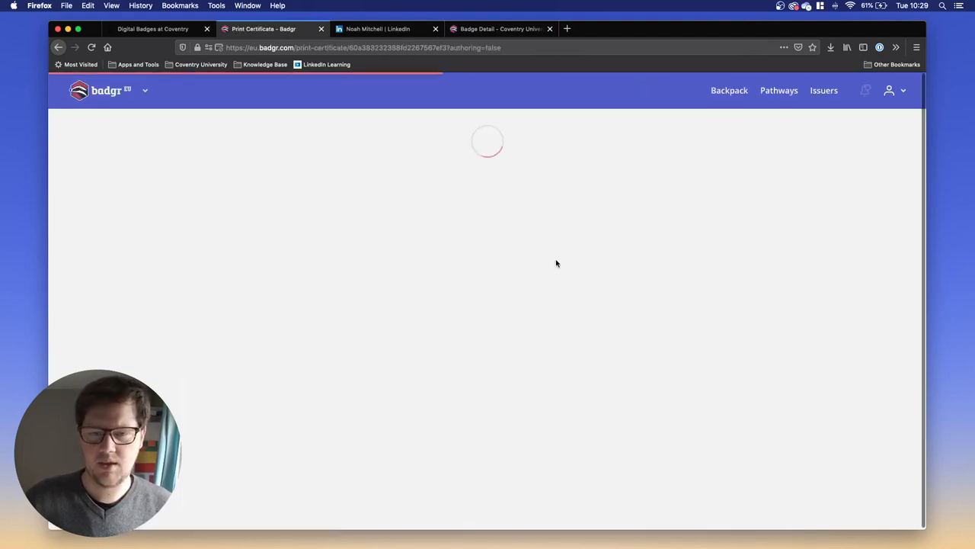
pyautogui.moveTo(536, 288)
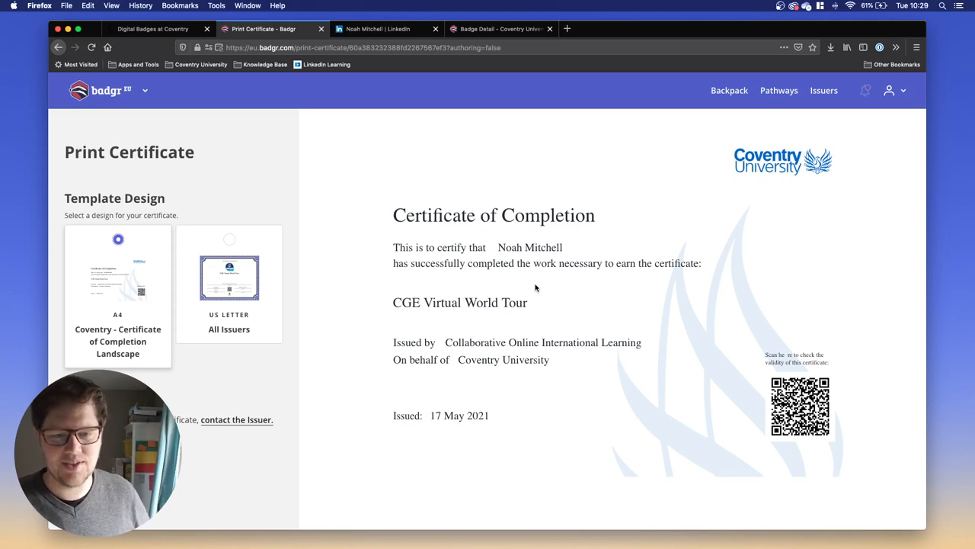
pyautogui.moveTo(524, 329)
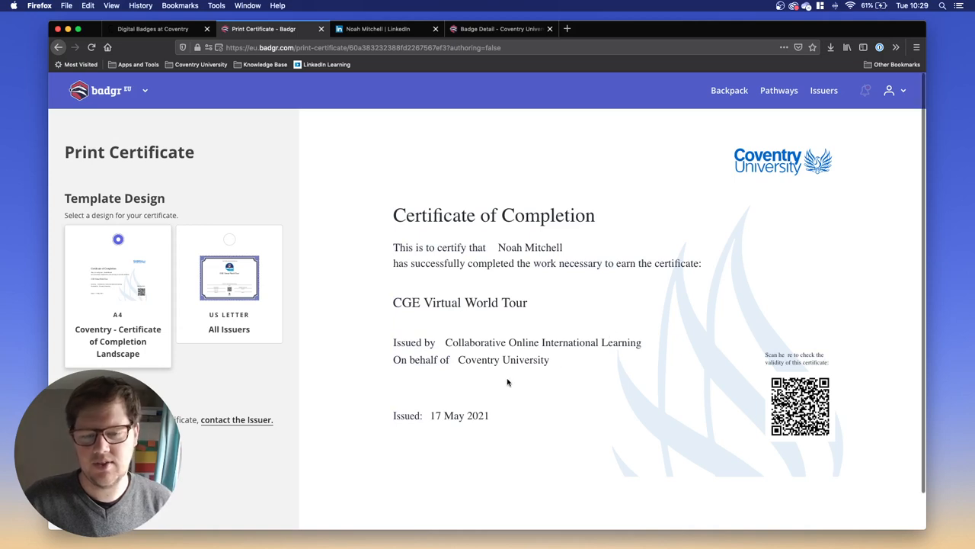
pyautogui.moveTo(503, 424)
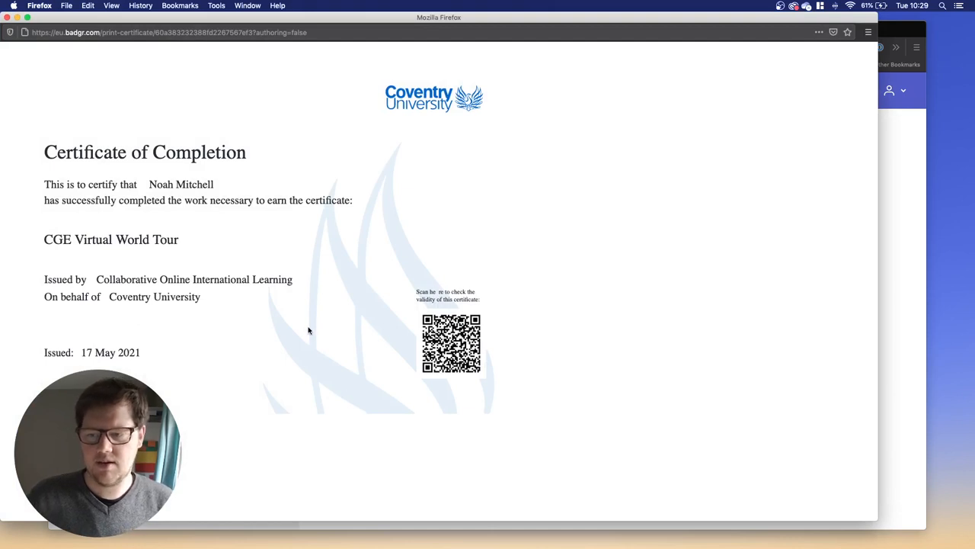
pyautogui.moveTo(326, 363)
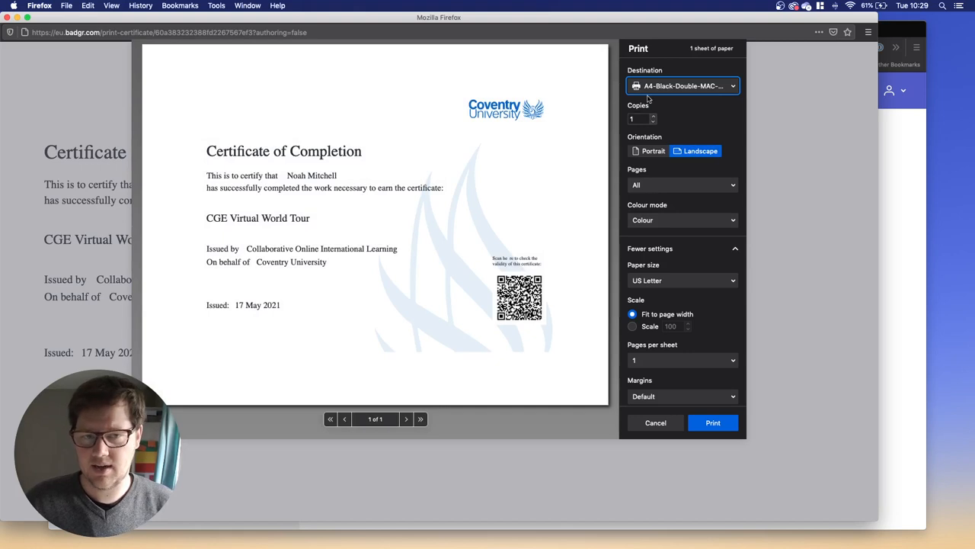
# - Save the certificate via Save to PDF as 'My Awesome Badfge' in Downloads
pyautogui.click(682, 86)
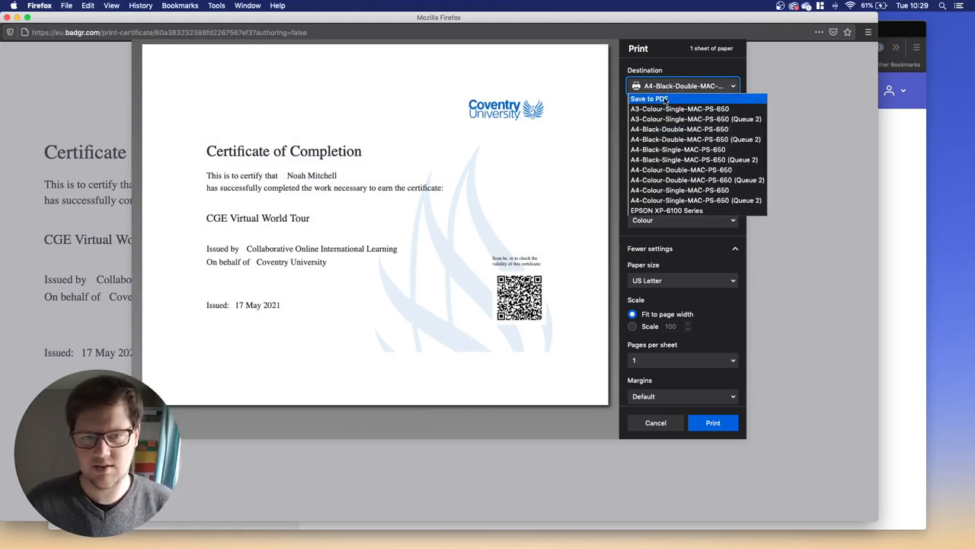
pyautogui.click(663, 98)
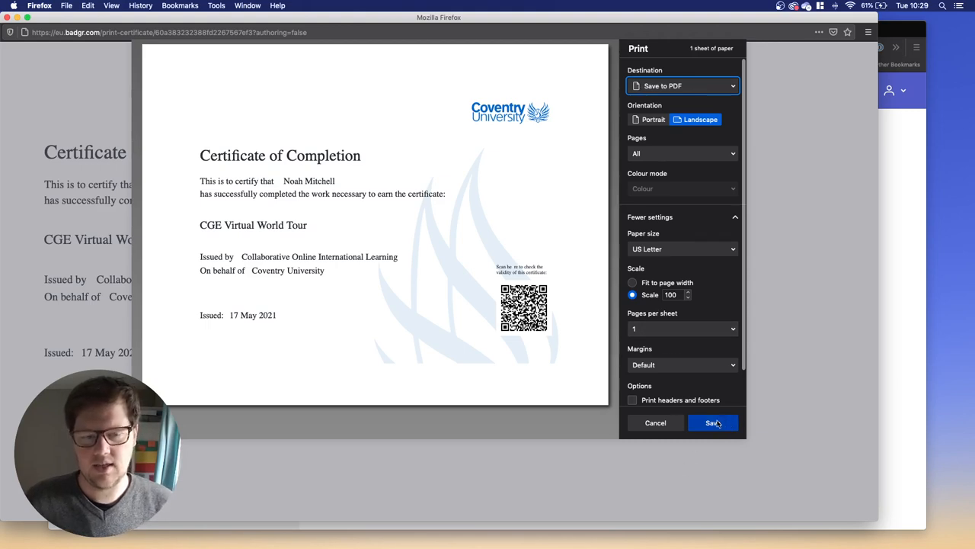
pyautogui.click(711, 422)
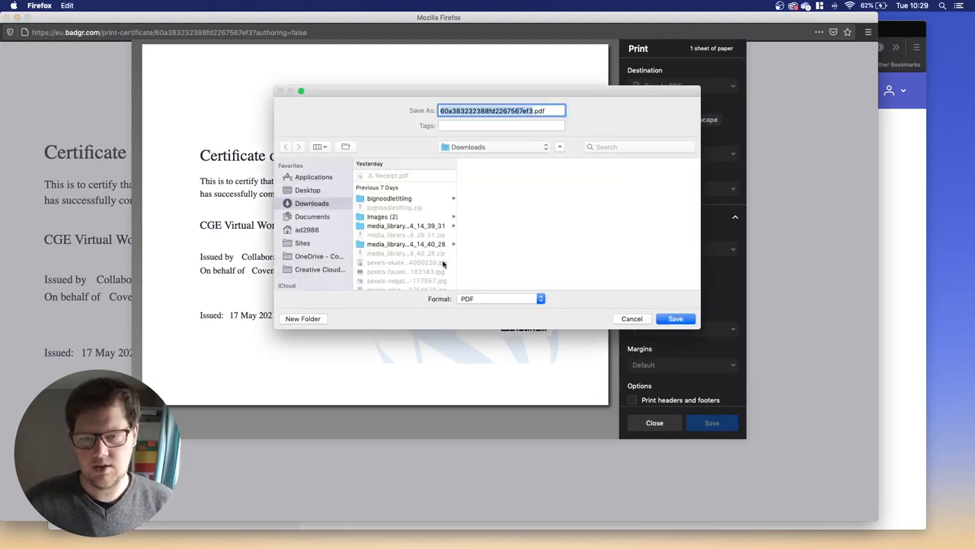
pyautogui.write('My Awe.pdf')
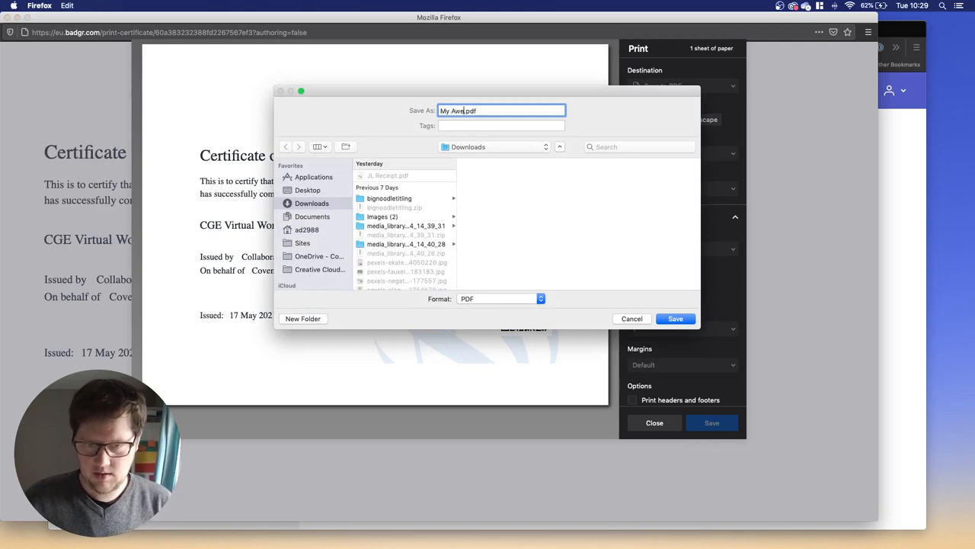
pyautogui.write('some Badfge')
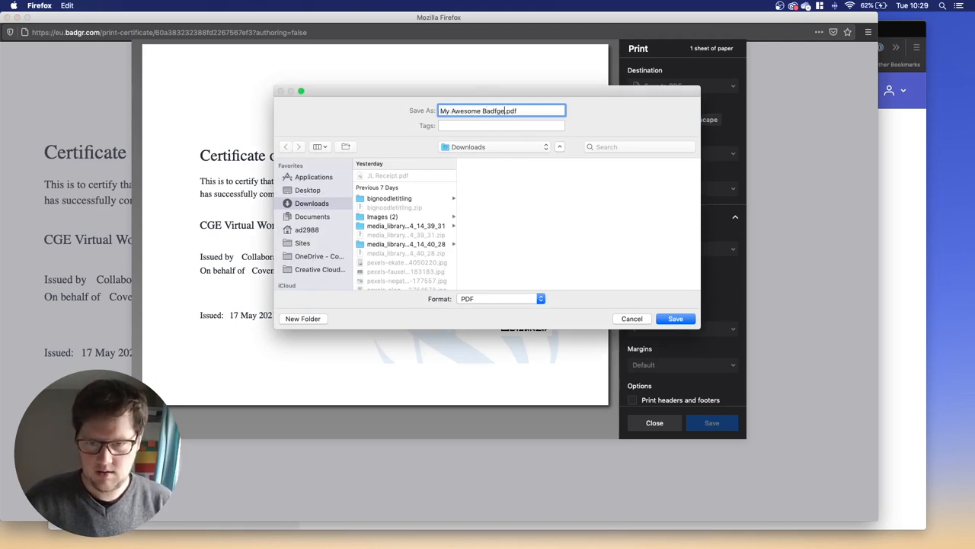
pyautogui.click(675, 319)
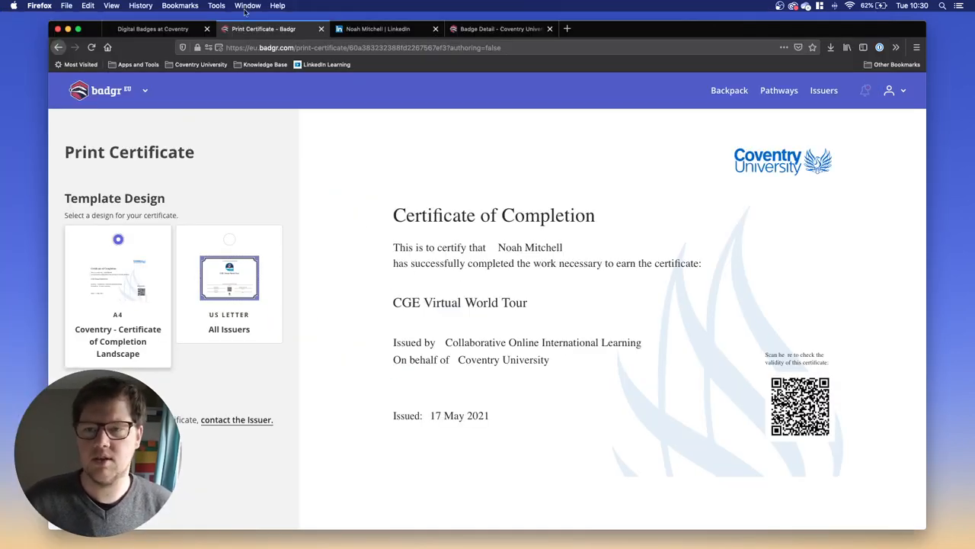
pyautogui.moveTo(371, 156)
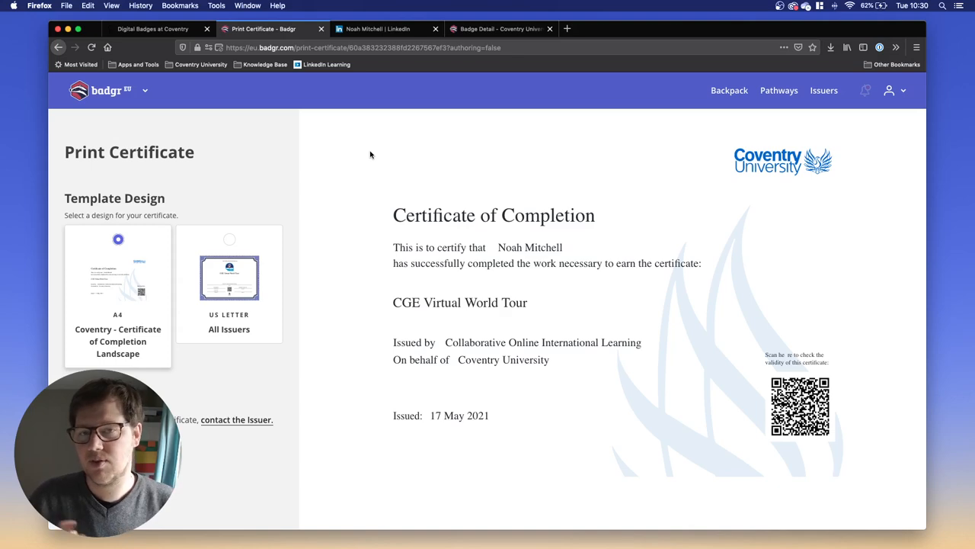
pyautogui.moveTo(393, 138)
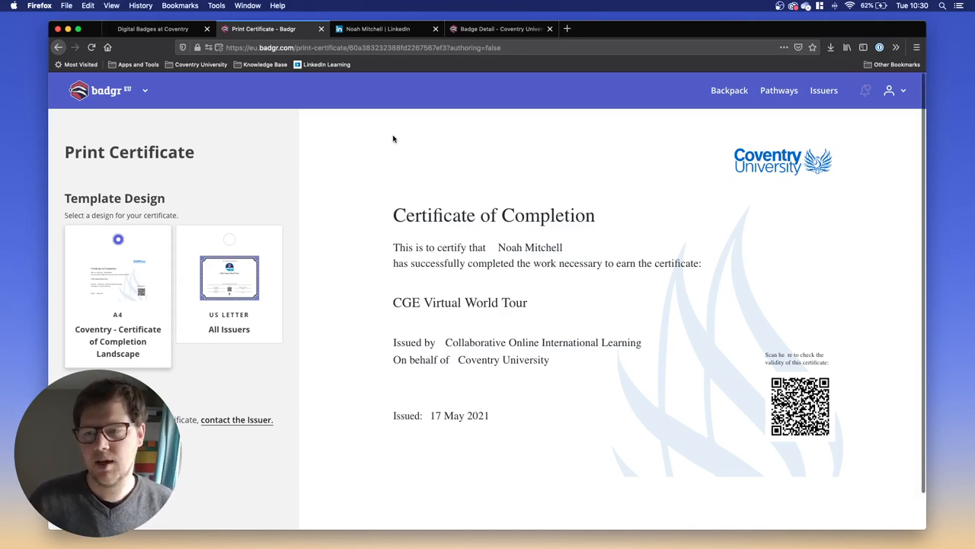
# - Browse the Digital Badges homepage down to the partner universities and testimonial, then return to the top banner
pyautogui.click(152, 29)
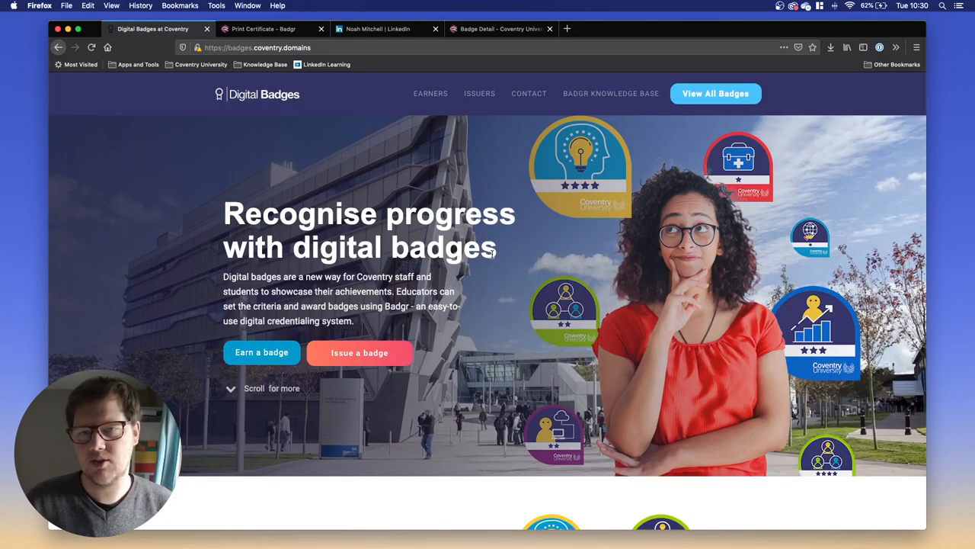
pyautogui.scroll(-3)
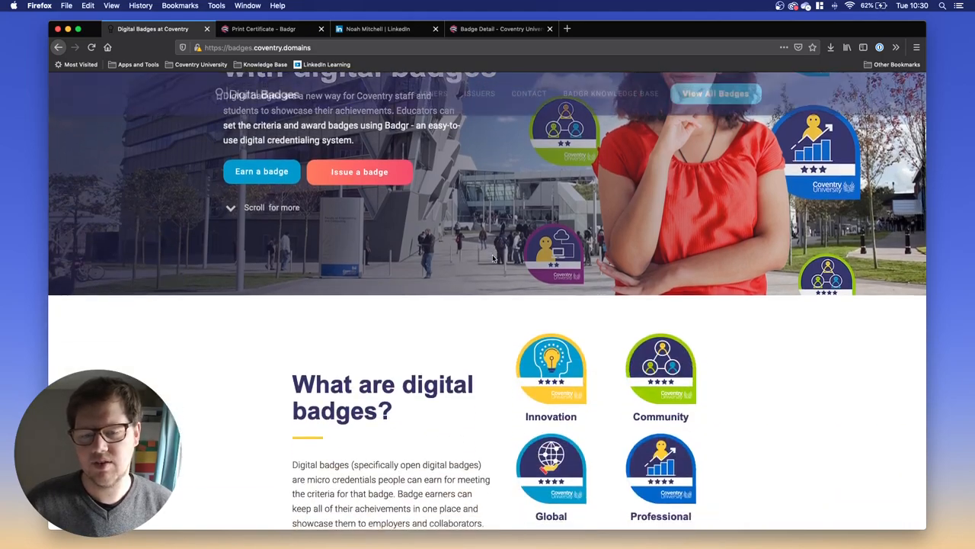
pyautogui.scroll(-3)
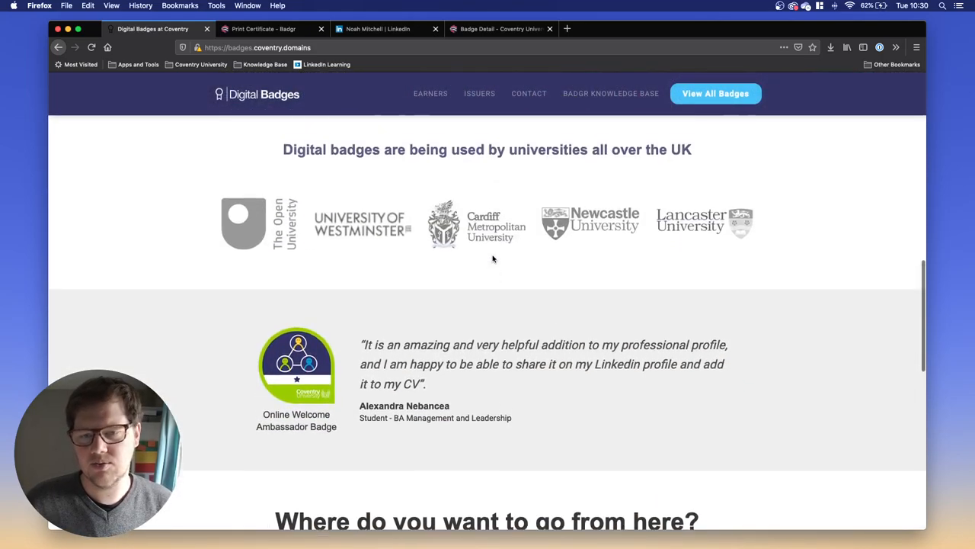
pyautogui.scroll(3)
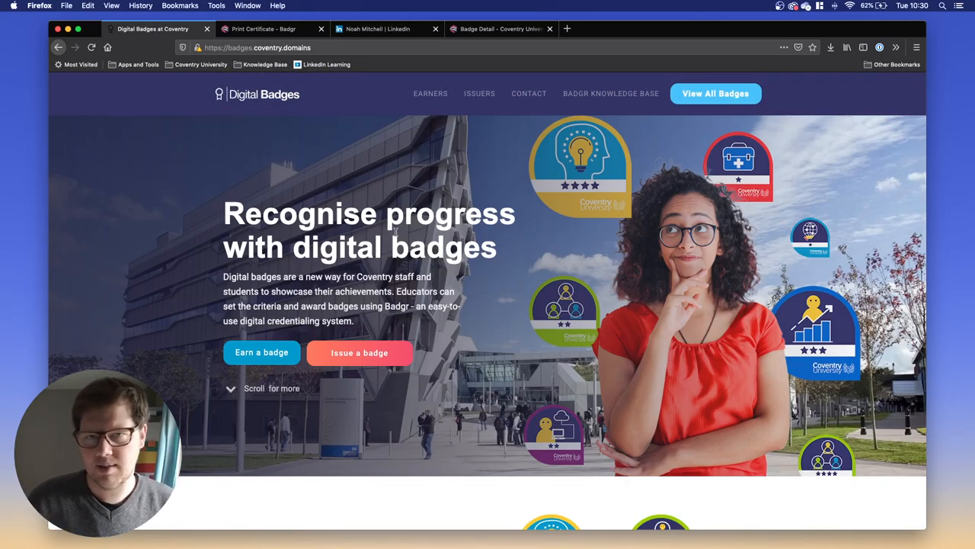